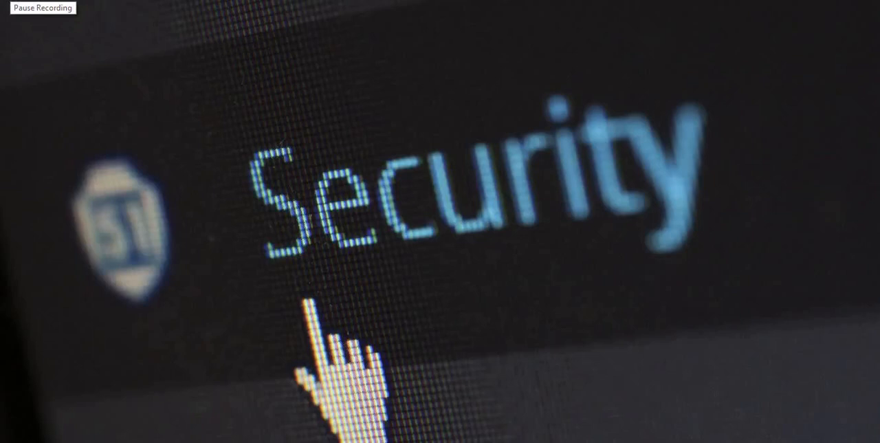
Scroll Doc2.pdf to page 3 and review the TodoPlugin folder tree screenshot
left_click(43, 8)
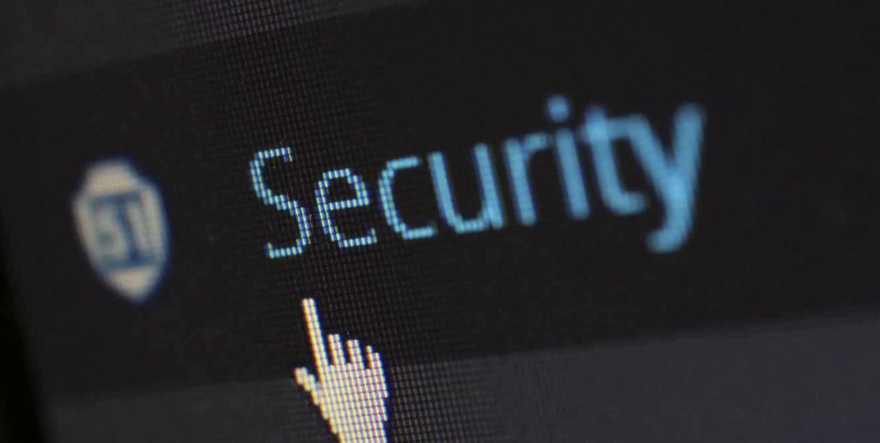
mouse_move(152, 125)
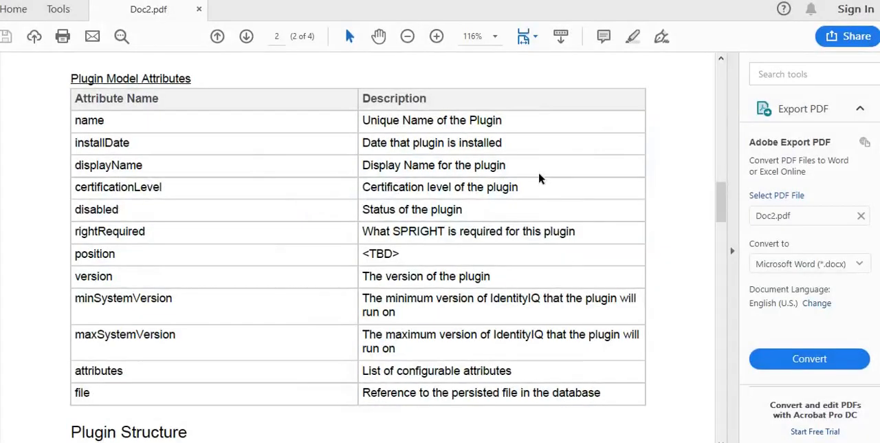
mouse_move(473, 258)
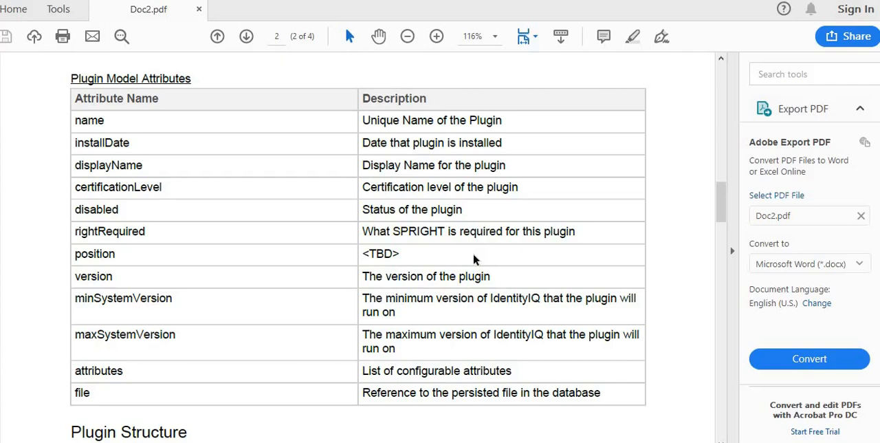
mouse_move(533, 127)
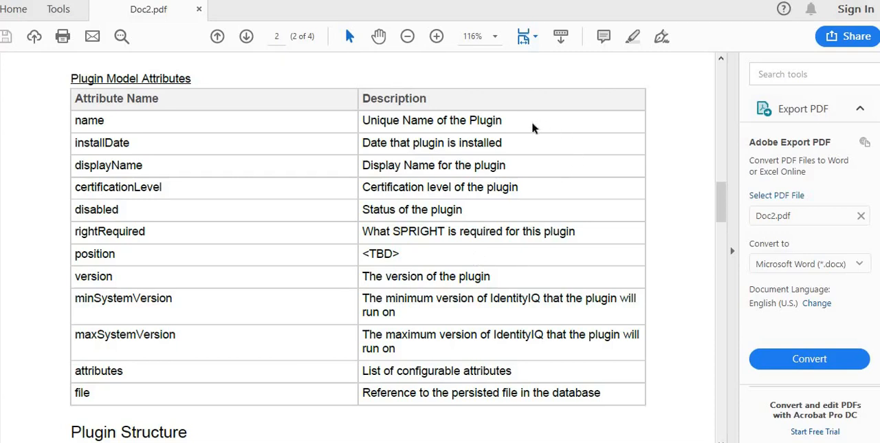
mouse_move(600, 138)
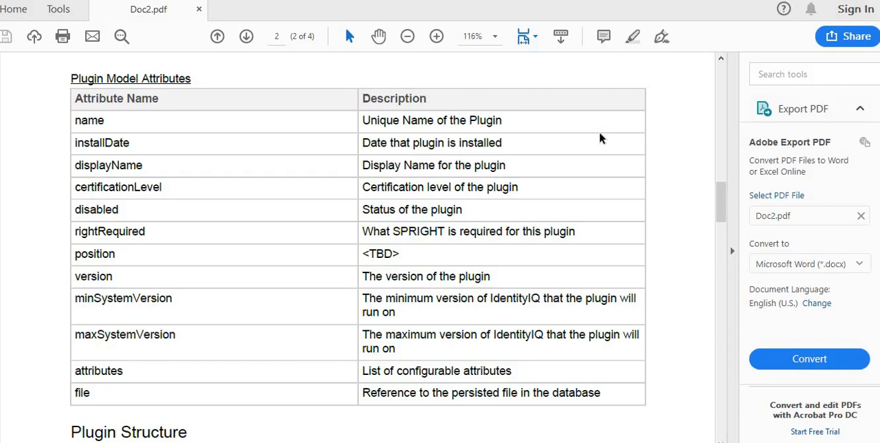
mouse_move(619, 191)
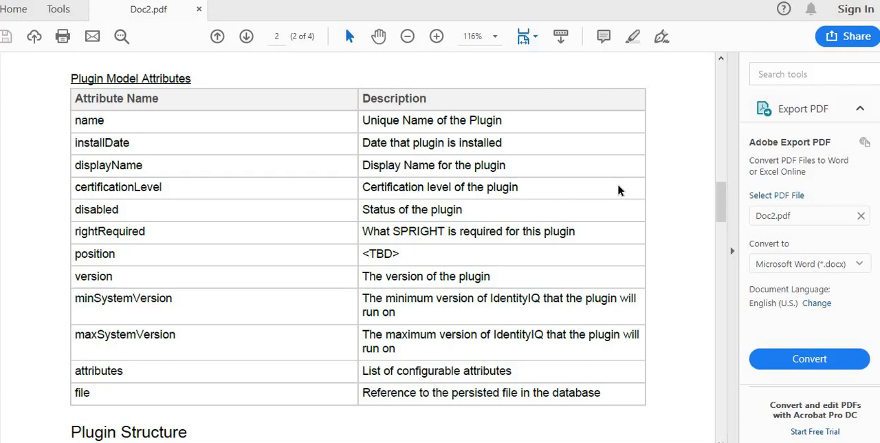
mouse_move(615, 193)
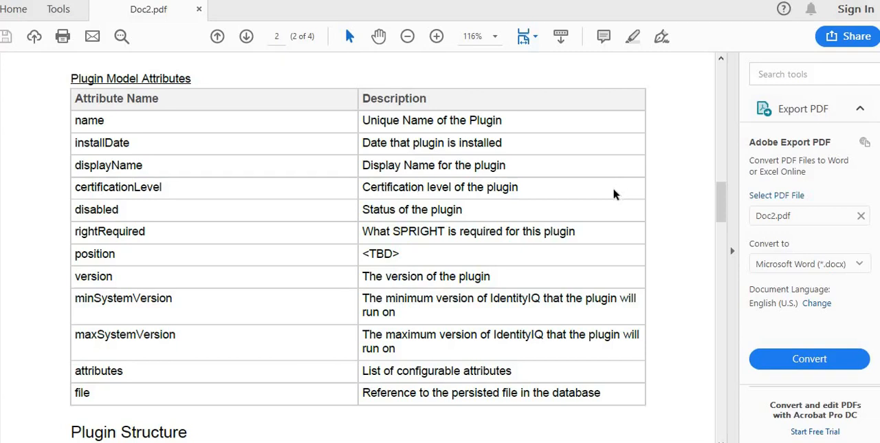
scroll("down", 3)
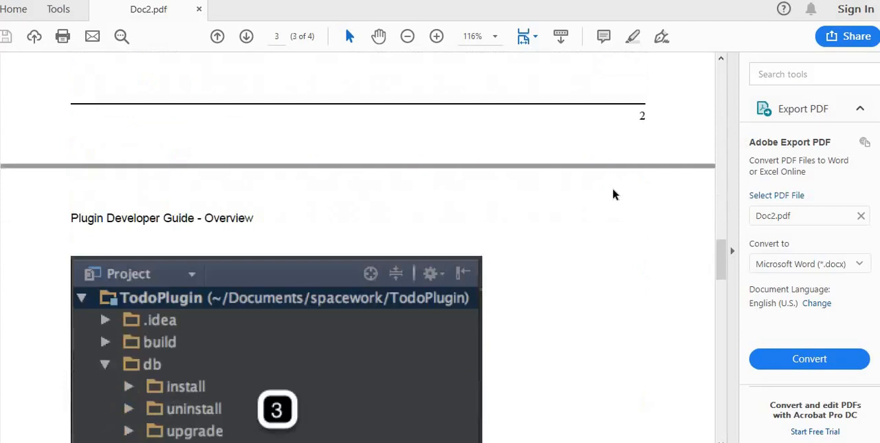
scroll("down", 3)
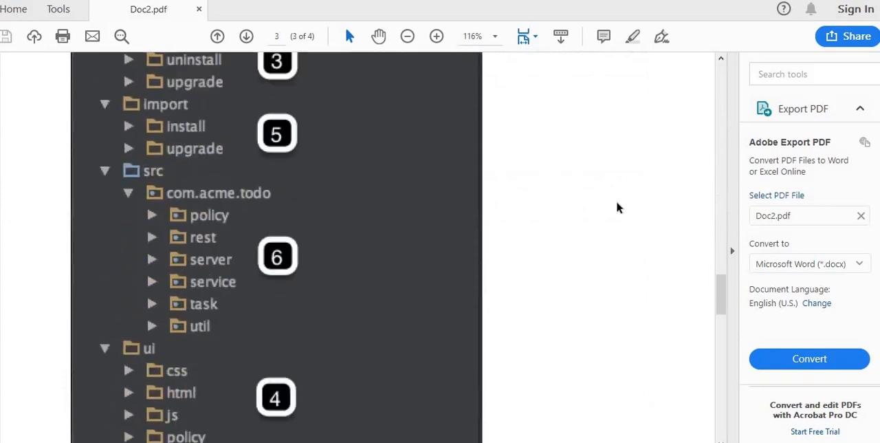
mouse_move(585, 198)
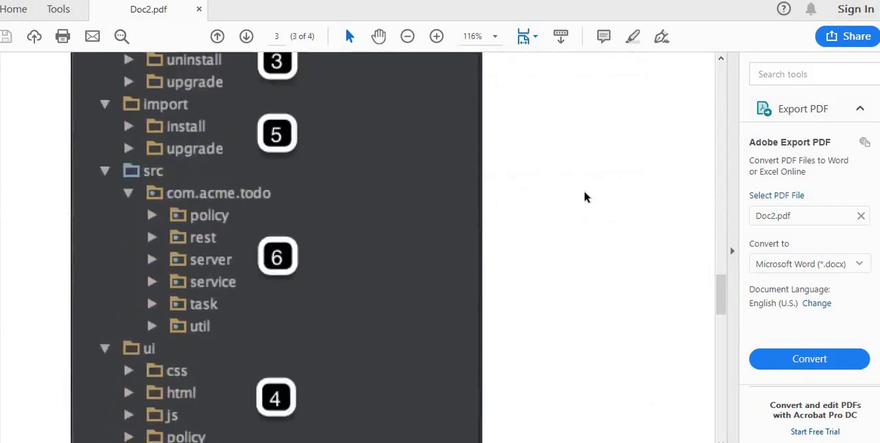
scroll("up", 3)
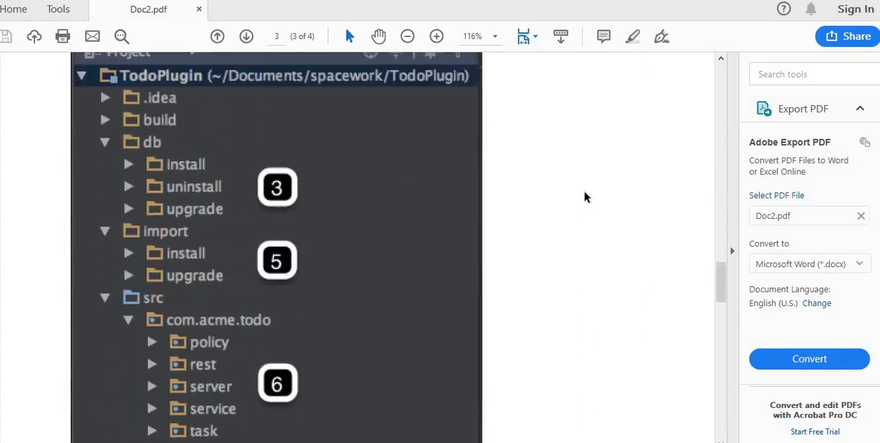
scroll("up", 3)
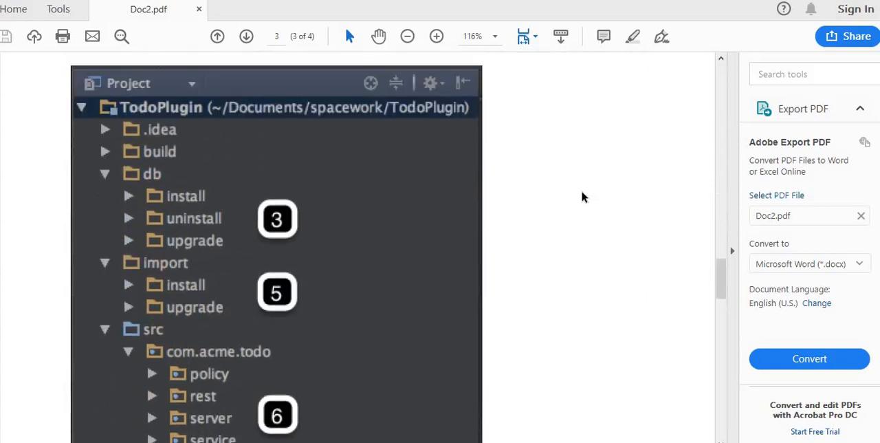
scroll("down", 3)
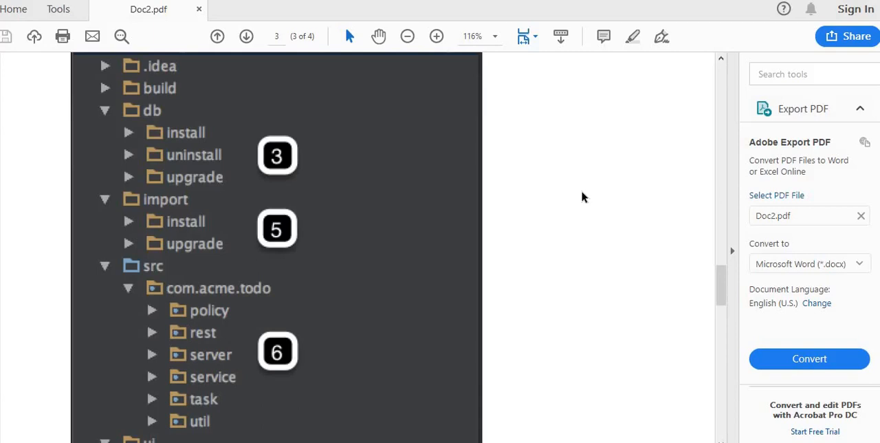
scroll("up", 3)
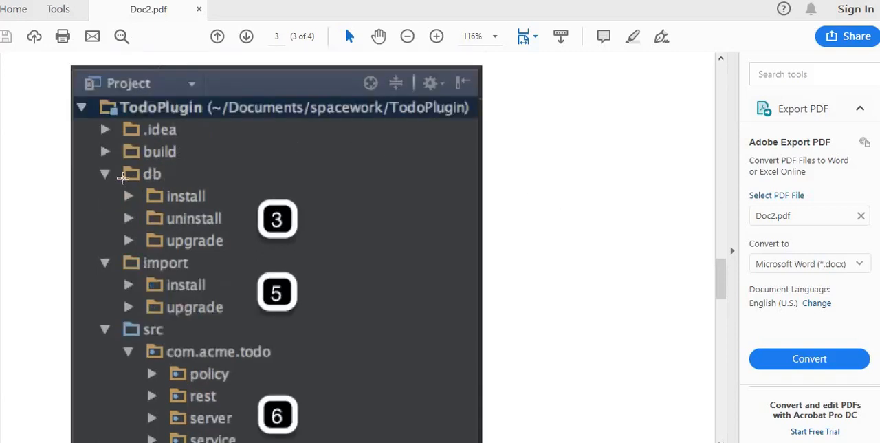
mouse_move(185, 199)
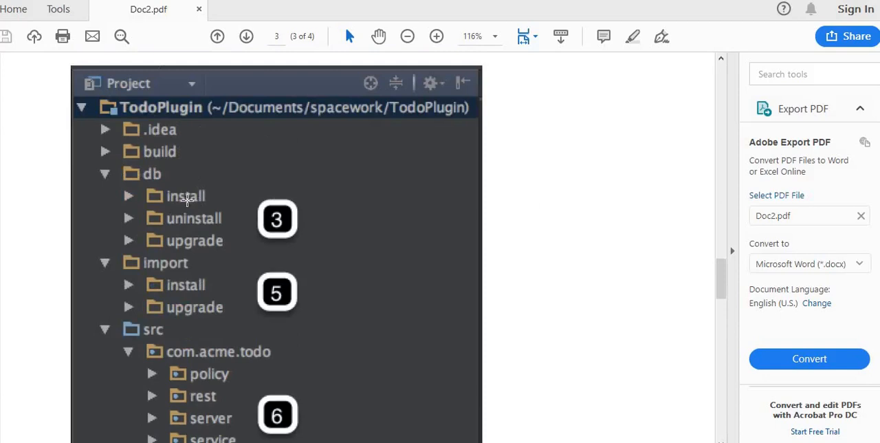
mouse_move(529, 204)
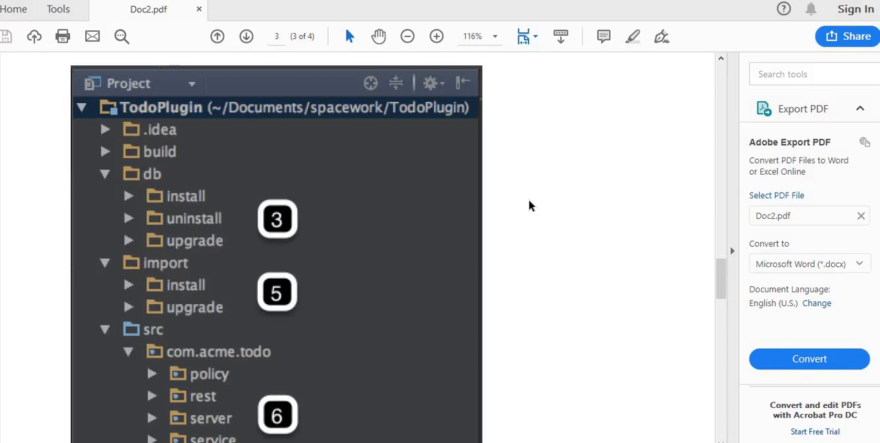
mouse_move(201, 195)
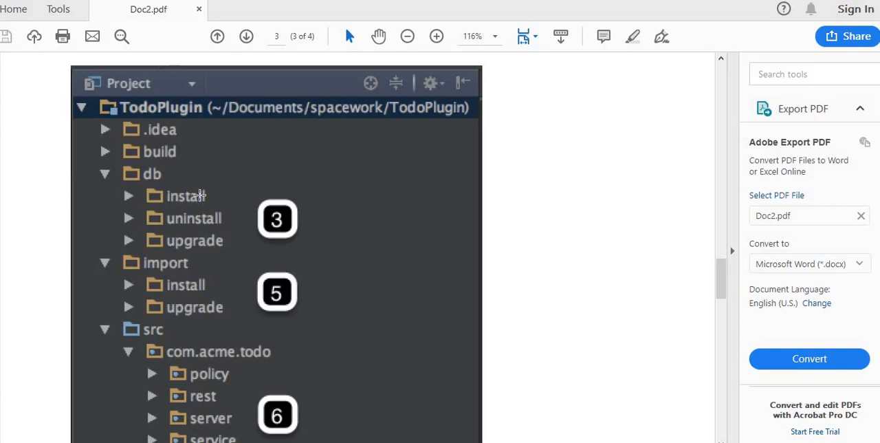
mouse_move(165, 218)
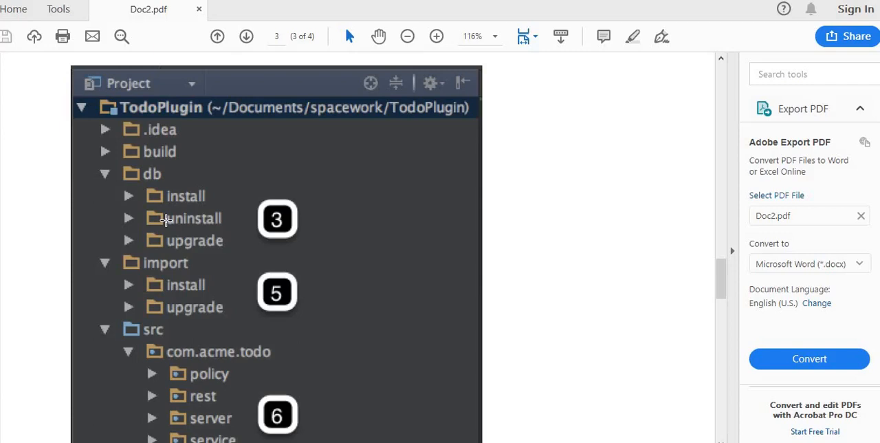
mouse_move(231, 222)
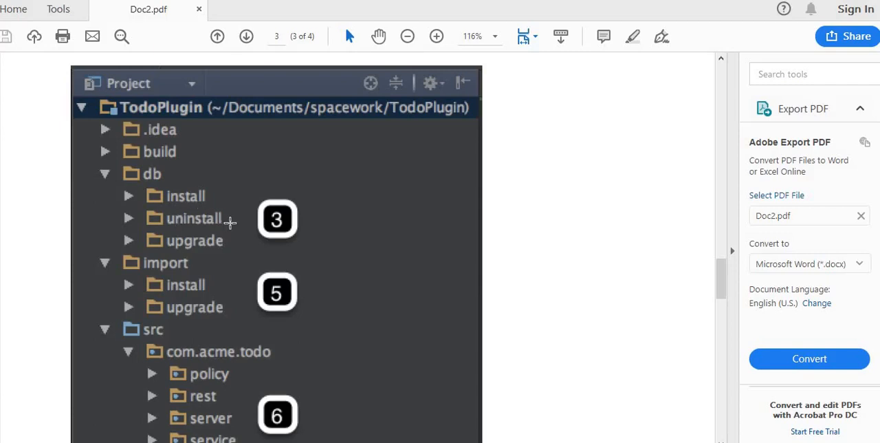
mouse_move(227, 218)
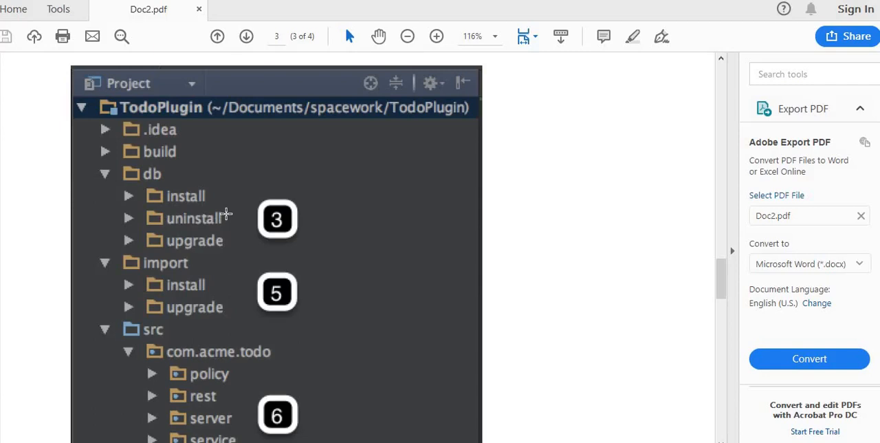
mouse_move(187, 195)
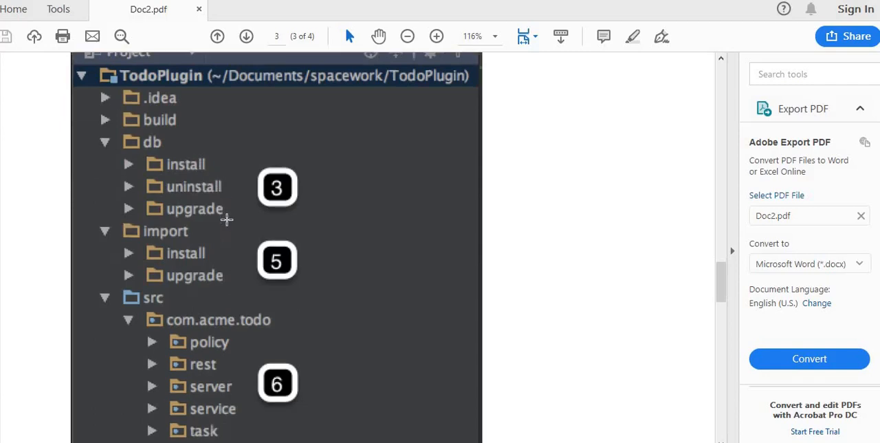
scroll("down", 3)
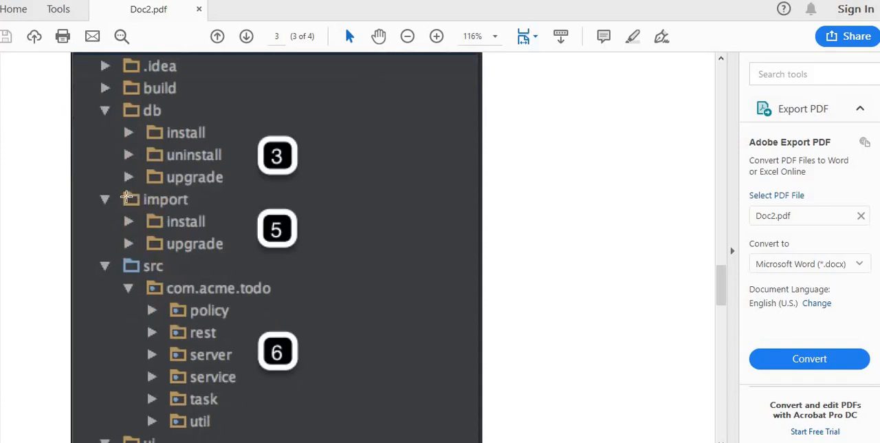
mouse_move(223, 237)
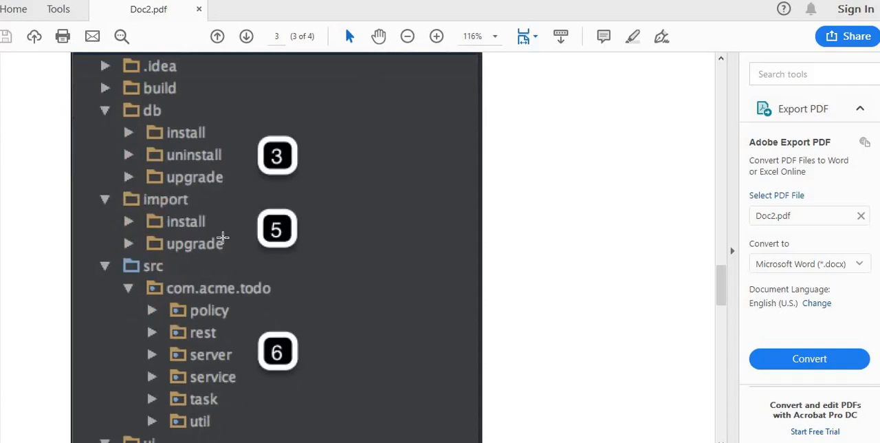
mouse_move(223, 242)
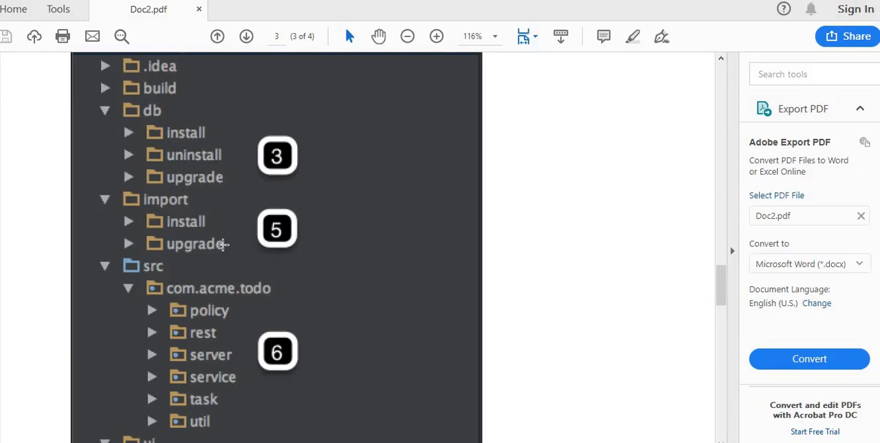
scroll("down", 3)
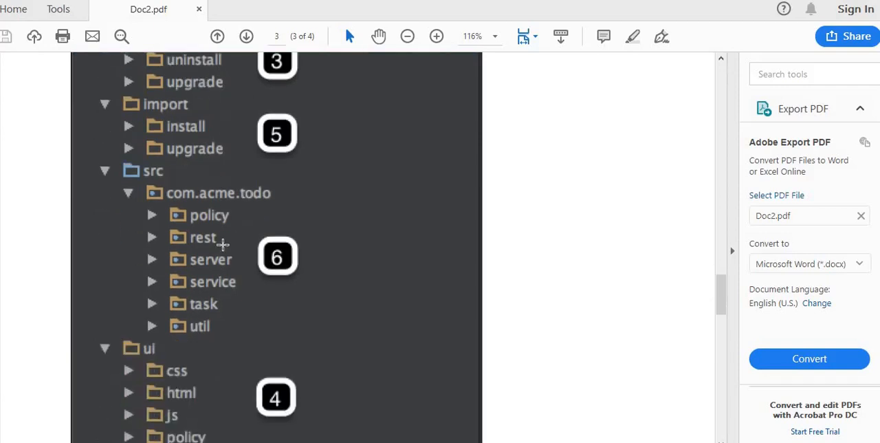
scroll("down", 3)
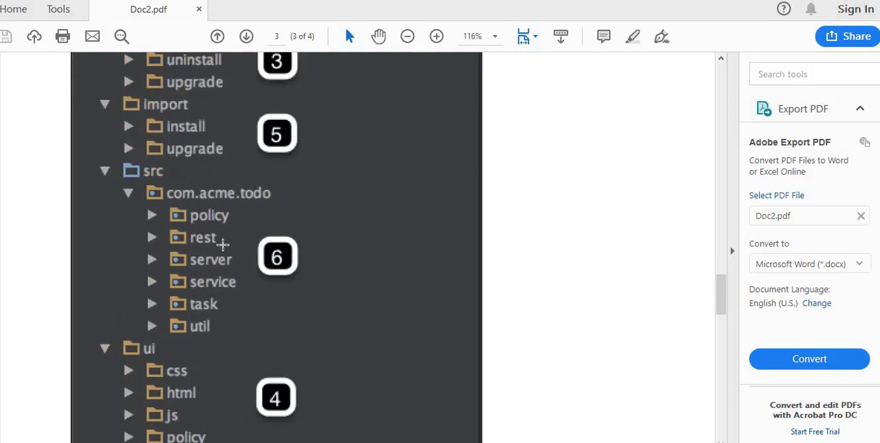
mouse_move(214, 179)
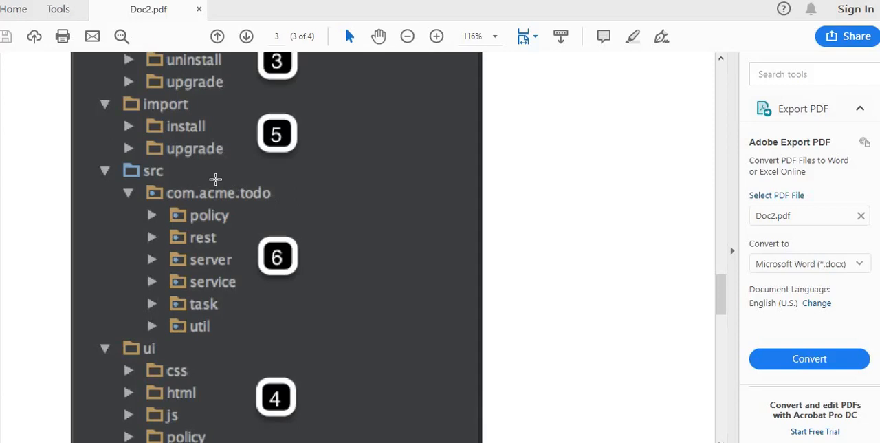
mouse_move(209, 178)
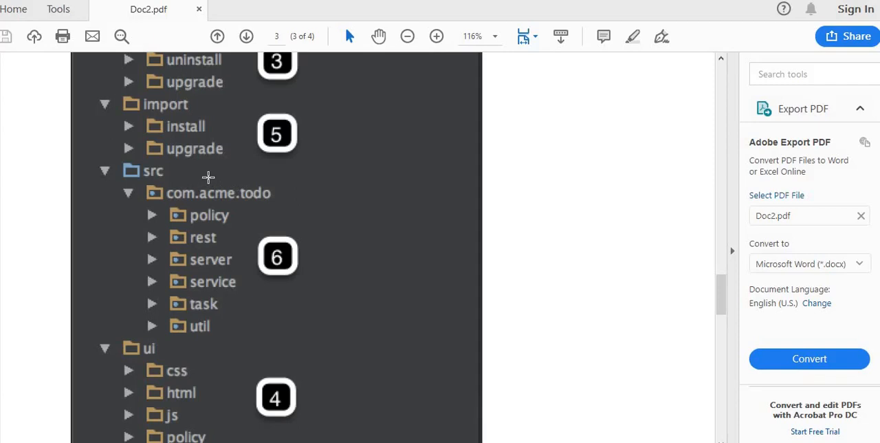
scroll("down", 3)
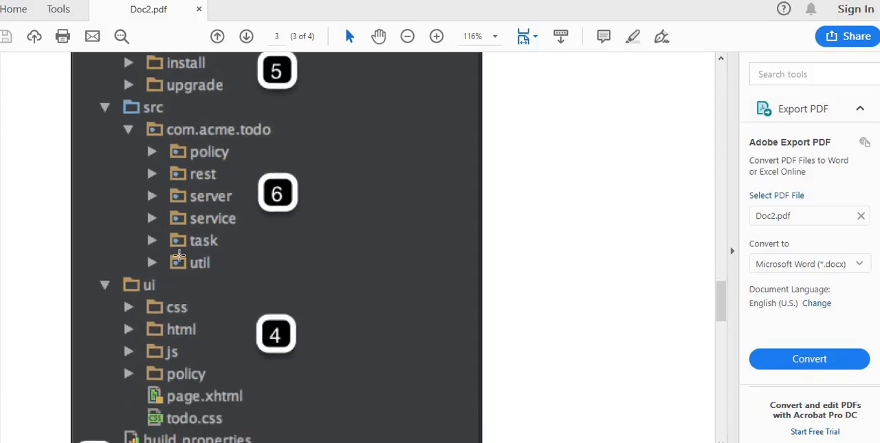
scroll("down", 3)
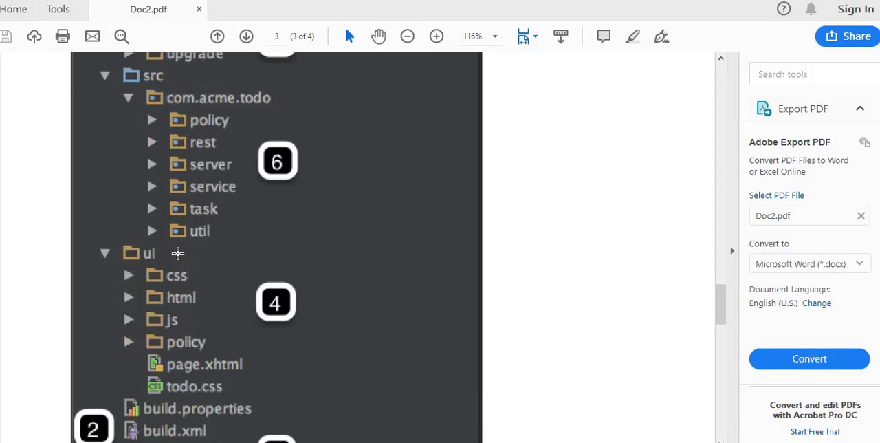
mouse_move(91, 248)
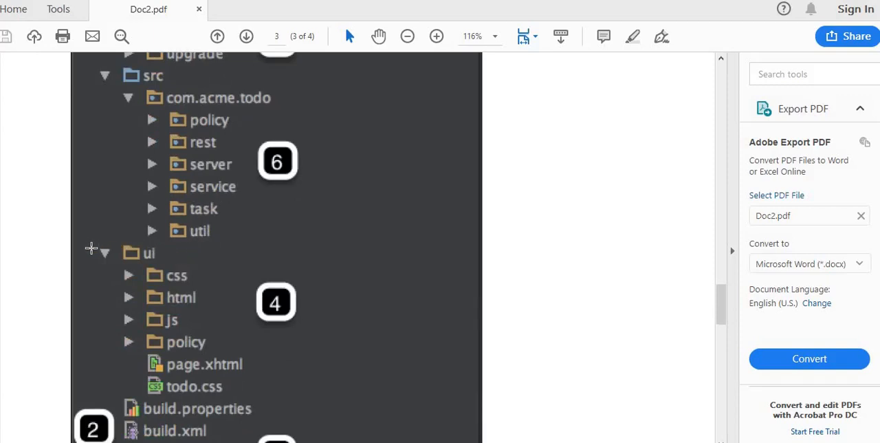
scroll("down", 3)
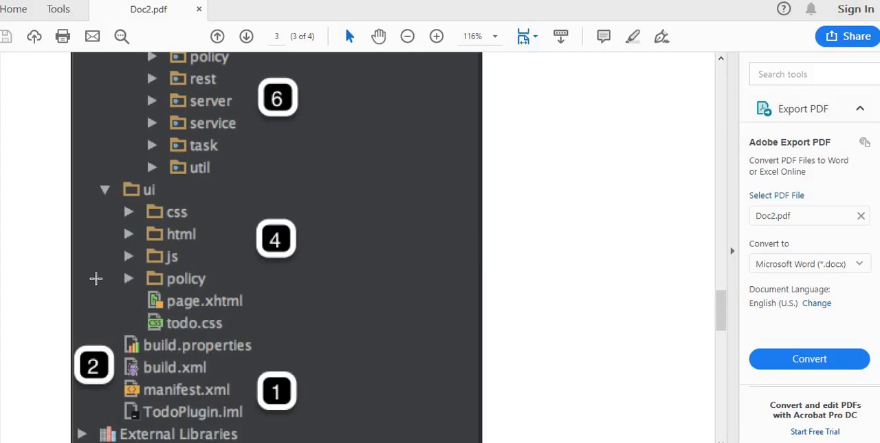
mouse_move(382, 289)
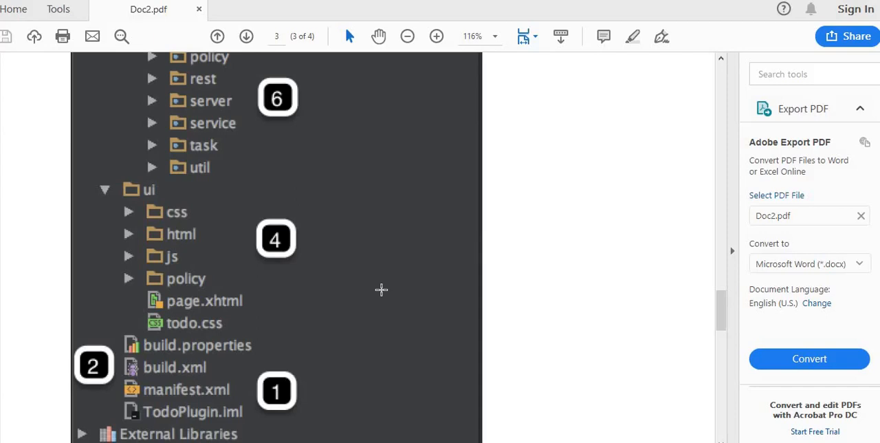
mouse_move(374, 330)
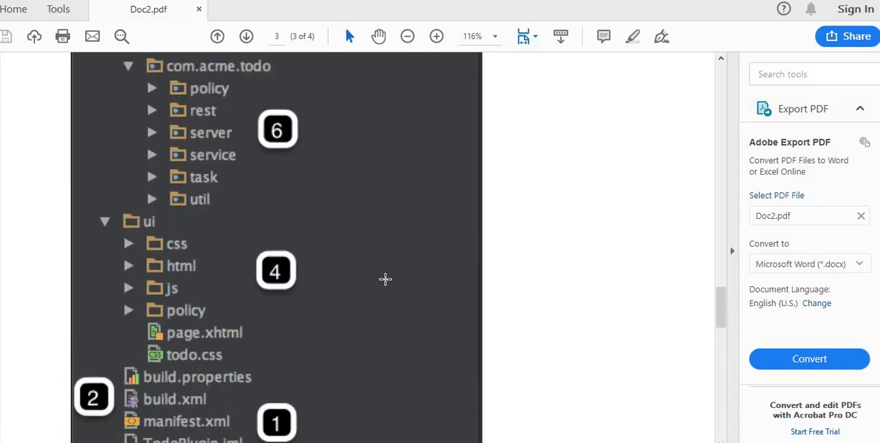
scroll("up", 3)
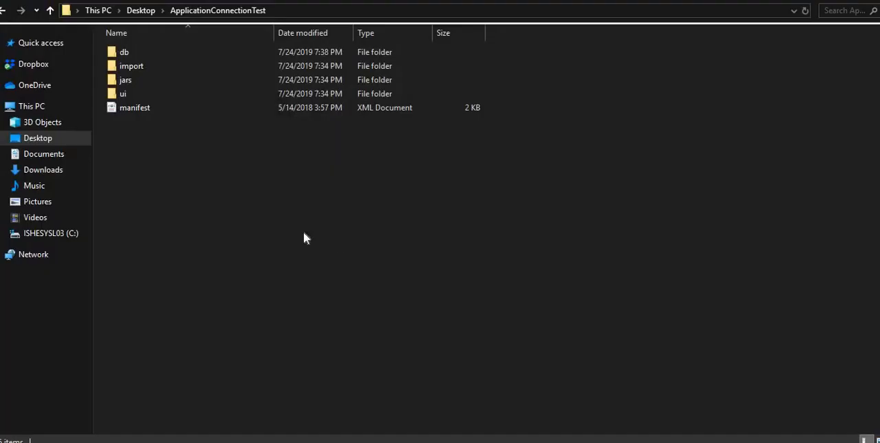
mouse_move(212, 195)
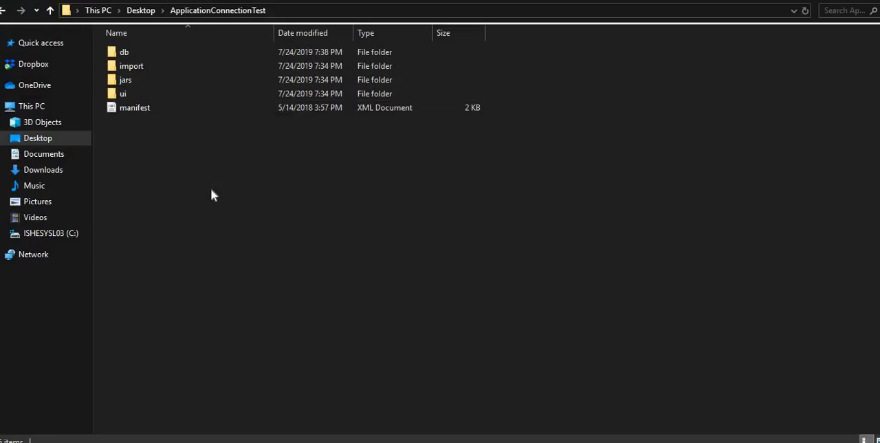
mouse_move(212, 151)
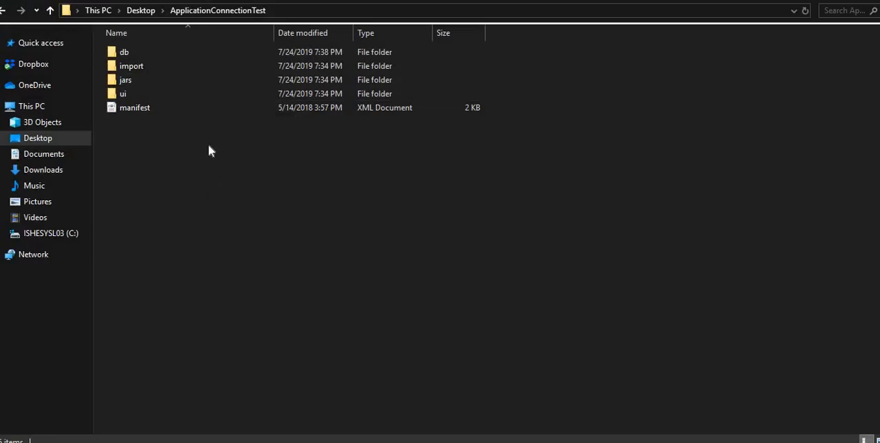
Browse into the db and import folders, then return to ApplicationConnectionTest
left_click(124, 52)
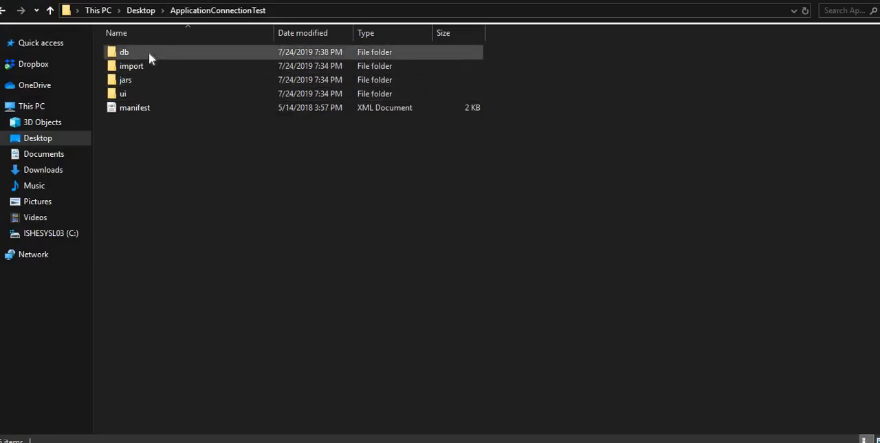
mouse_move(124, 52)
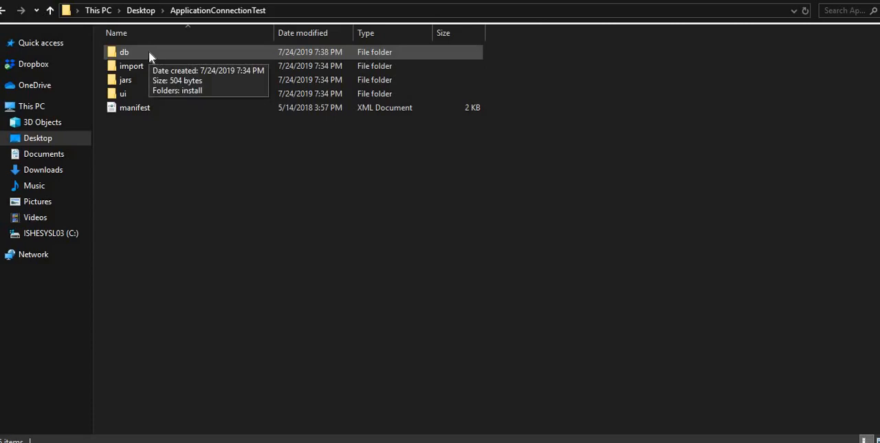
double_click(124, 52)
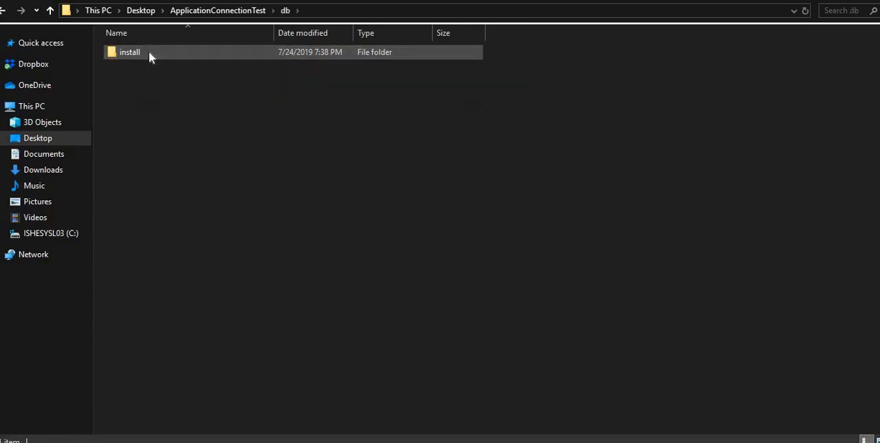
double_click(130, 52)
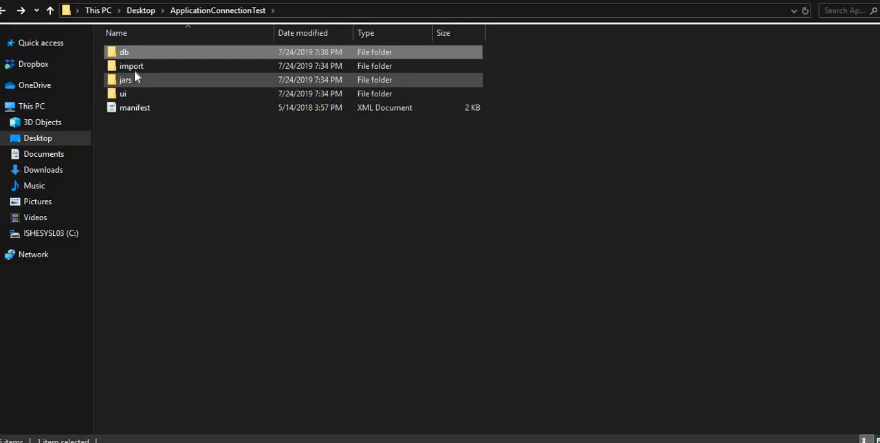
mouse_move(135, 74)
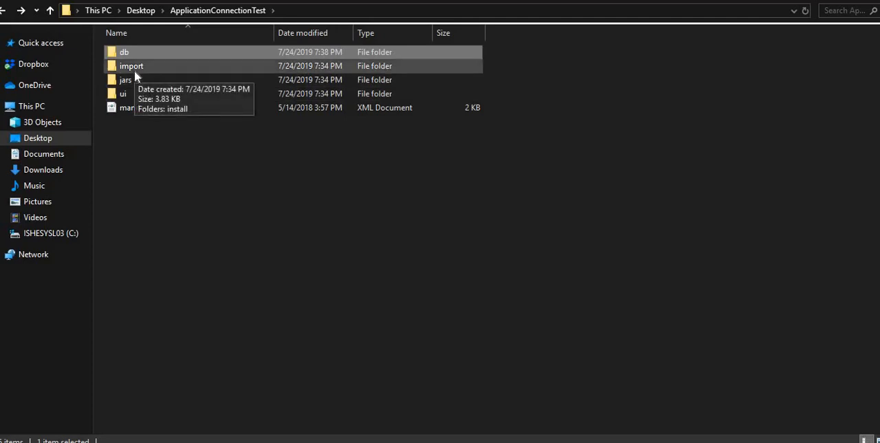
double_click(130, 66)
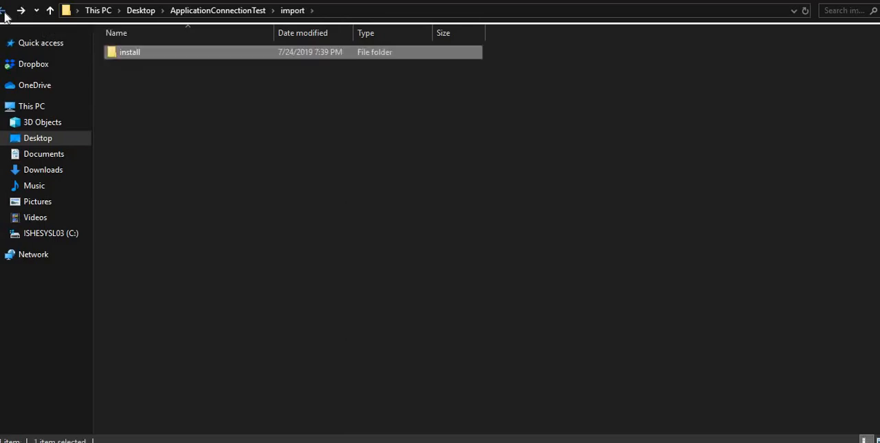
mouse_move(184, 55)
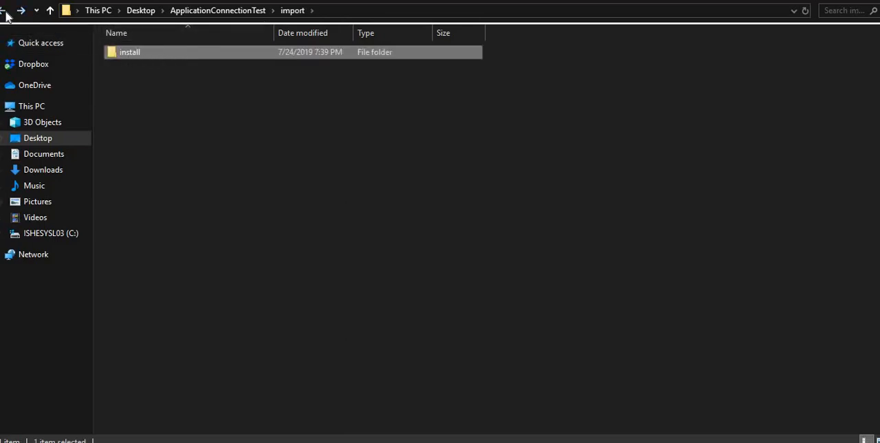
left_click(50, 11)
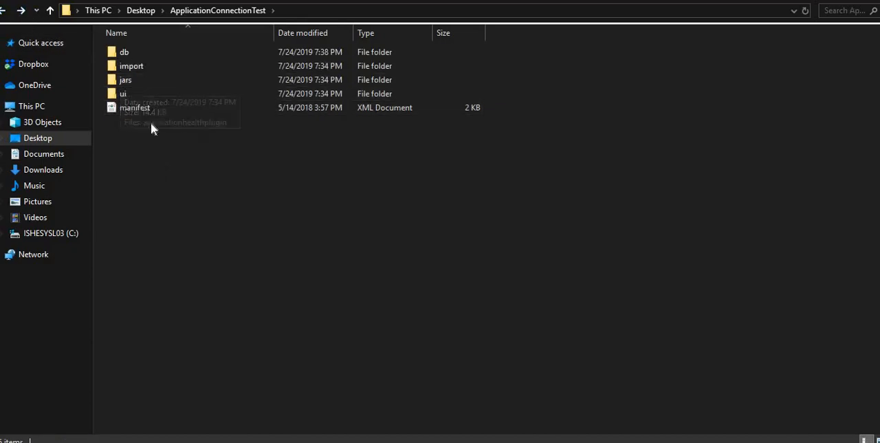
mouse_move(150, 117)
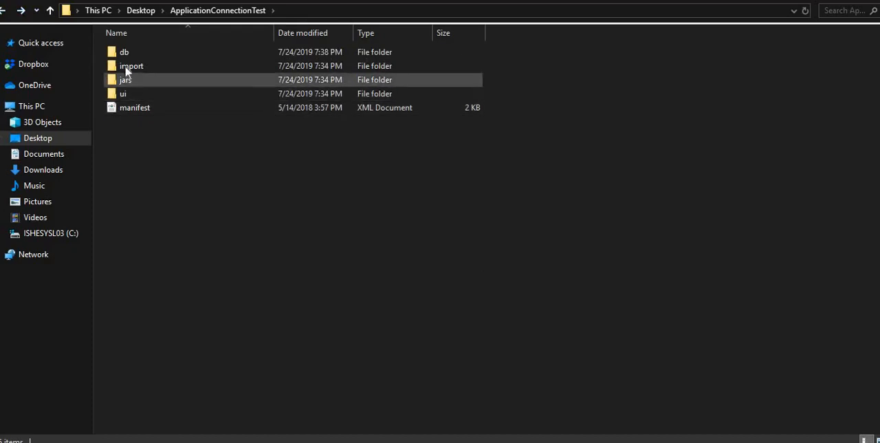
Look inside the jars folder and return to ApplicationConnectionTest
double_click(125, 80)
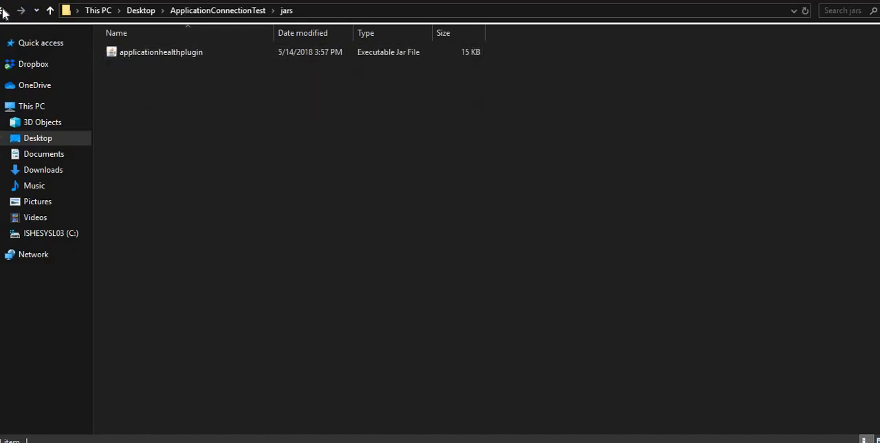
left_click(50, 11)
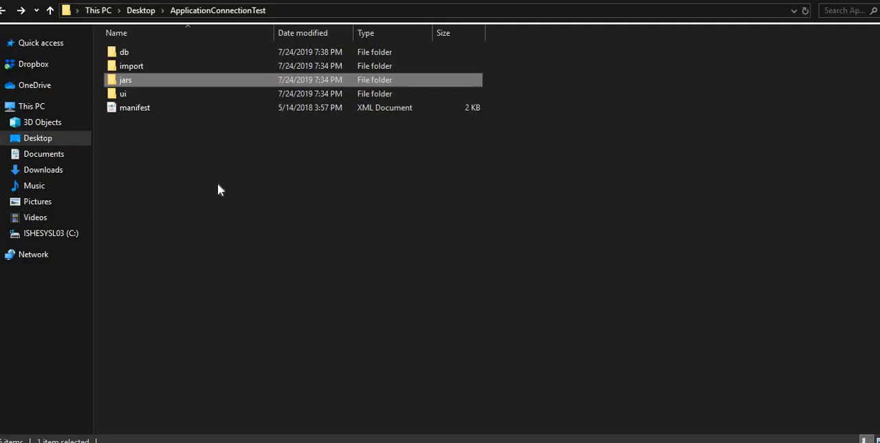
mouse_move(140, 94)
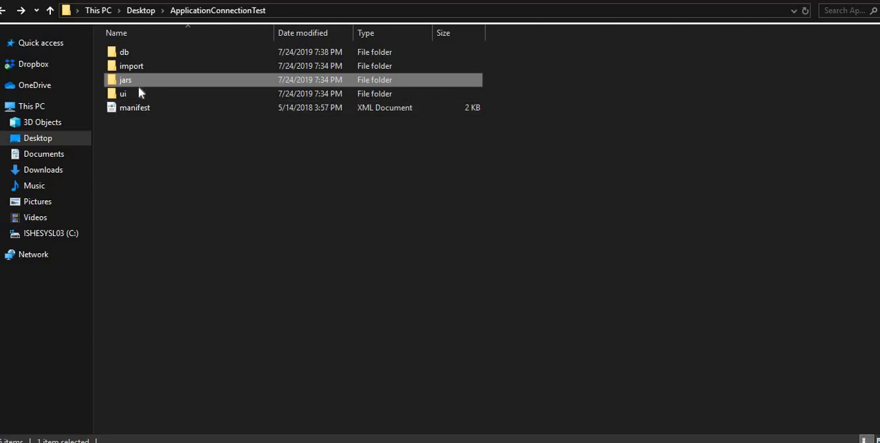
Explore the ui folder and its empty images subfolder, then return to ApplicationConnectionTest
left_click(122, 94)
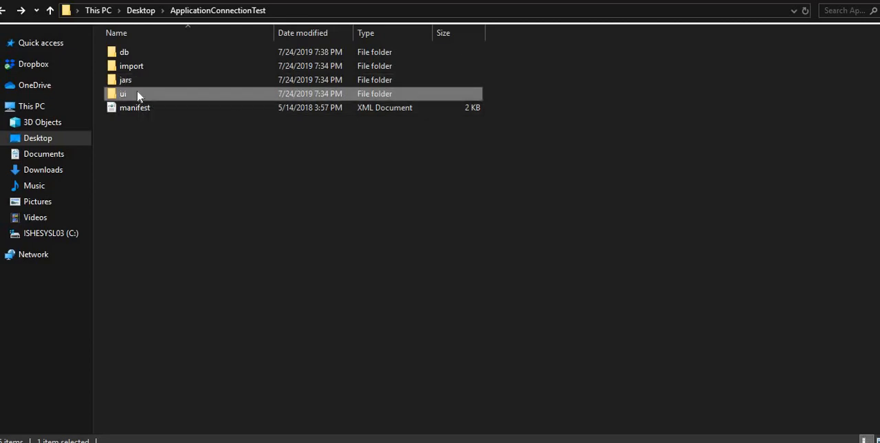
double_click(123, 93)
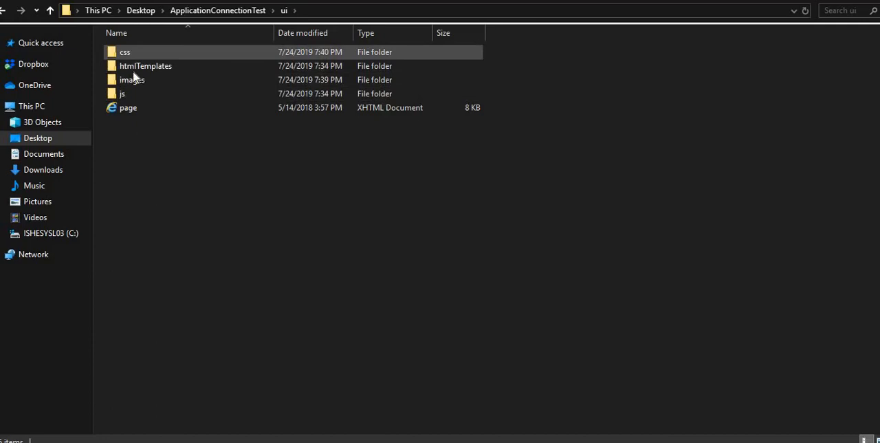
mouse_move(151, 54)
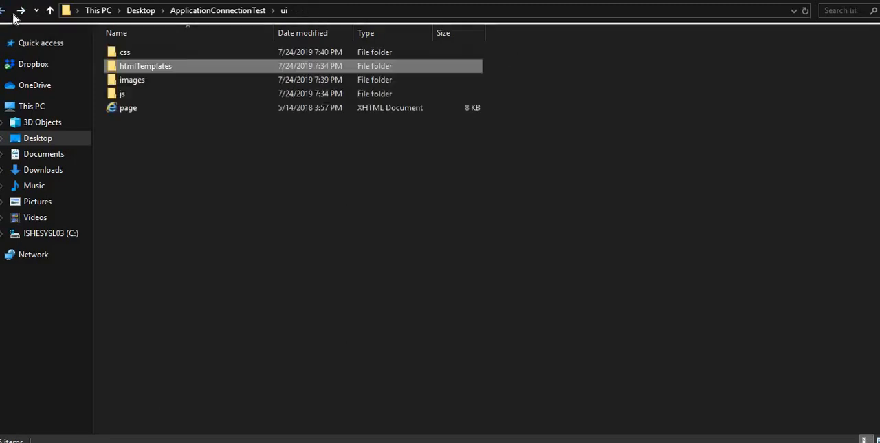
double_click(132, 80)
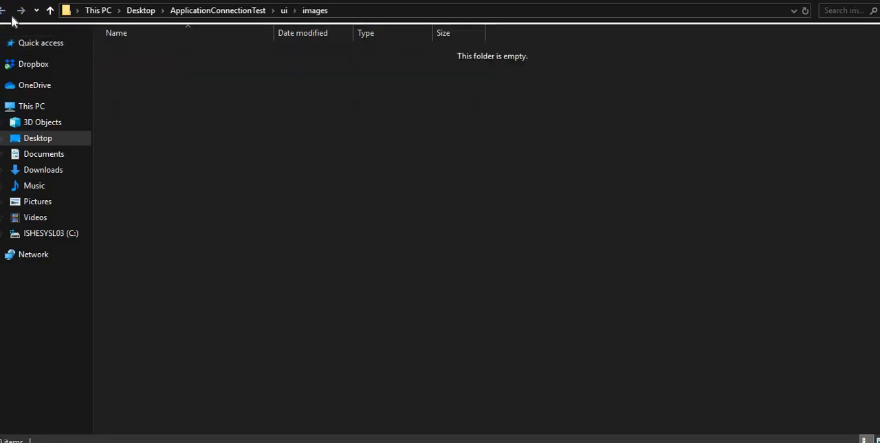
left_click(5, 10)
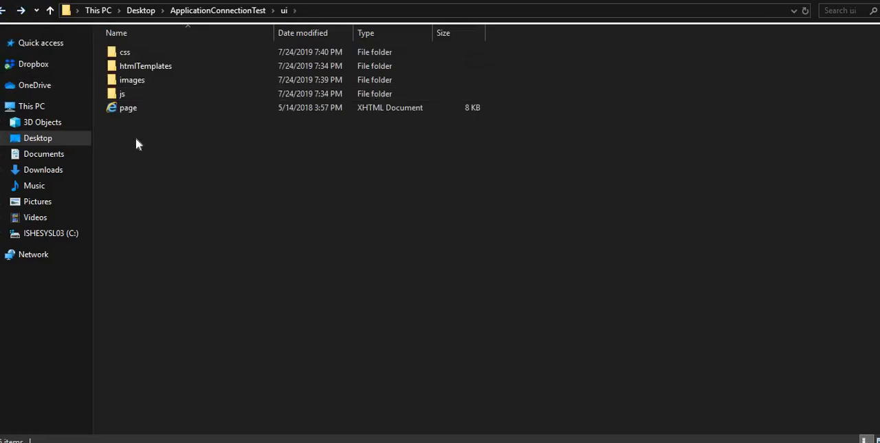
mouse_move(109, 113)
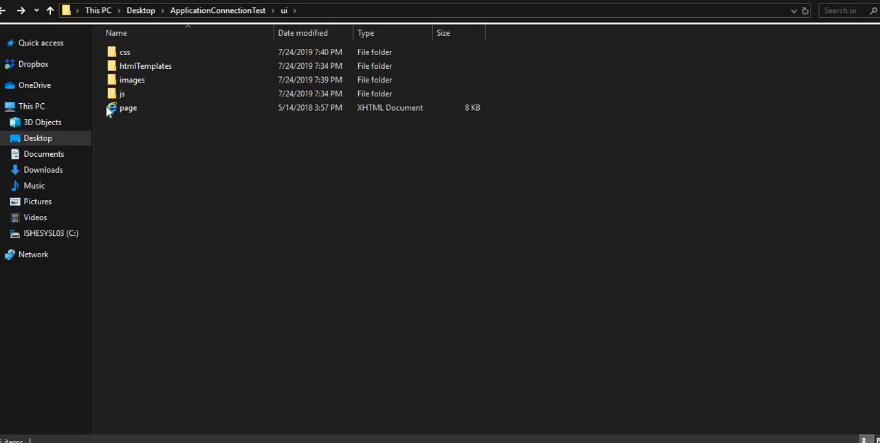
left_click(50, 9)
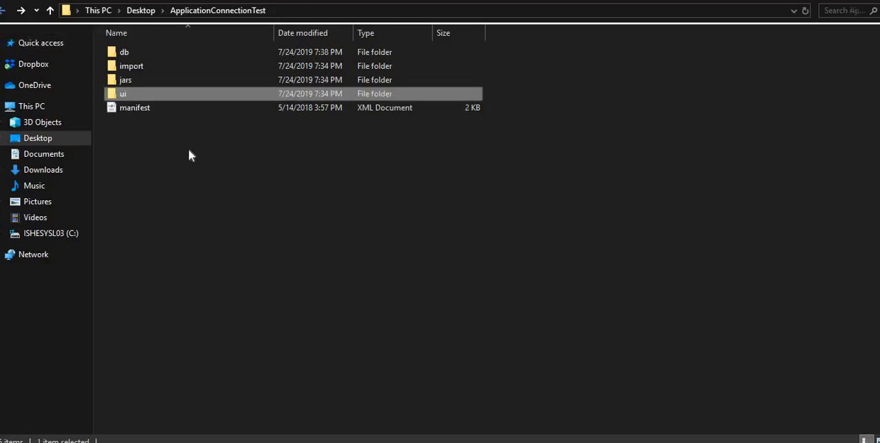
Open the plugin's manifest file with Notepad++ from its context menu
right_click(135, 107)
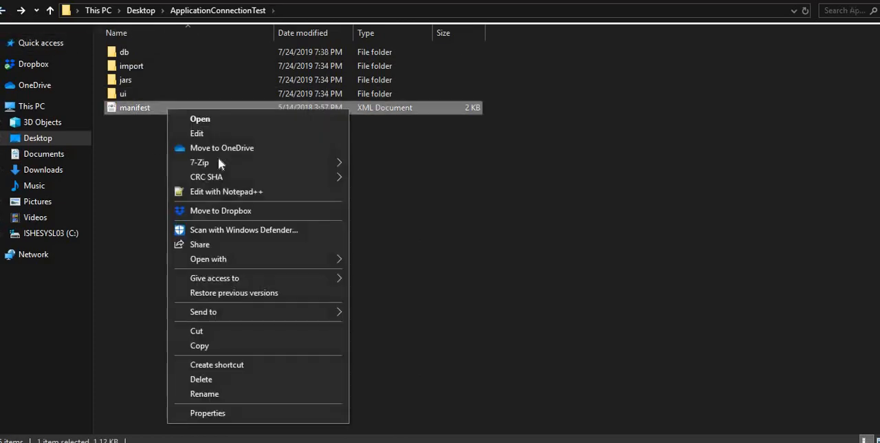
left_click(225, 191)
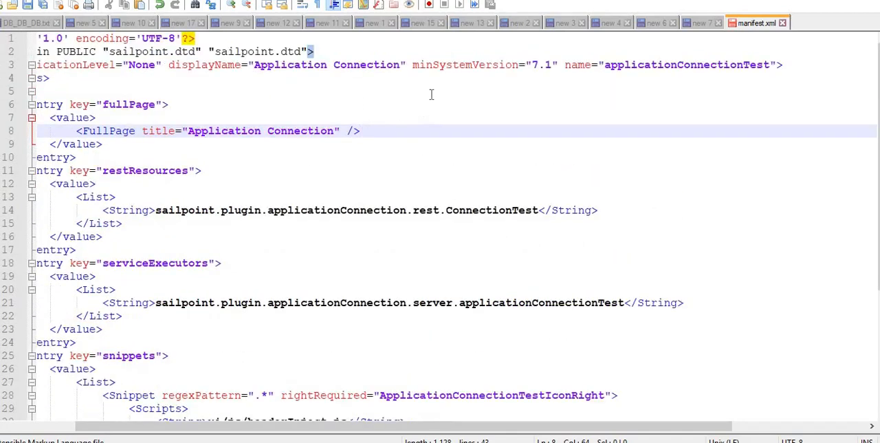
mouse_move(565, 74)
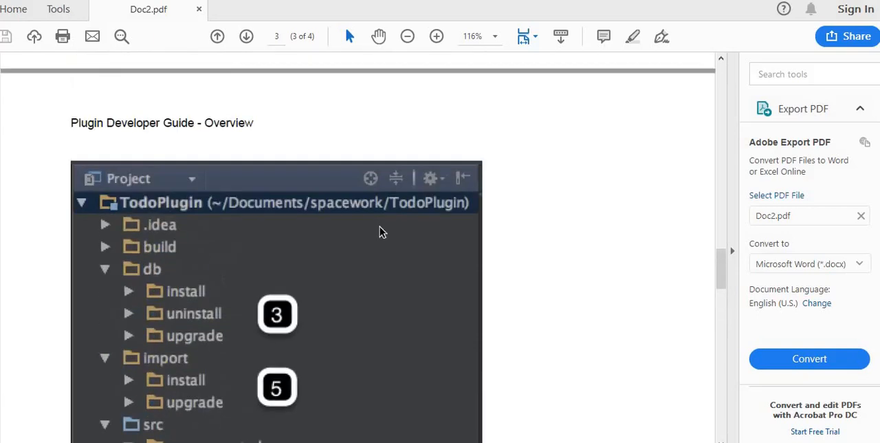
Go to page 2's Plugin Model Attributes table and highlight maxSystemVersion
left_click(217, 35)
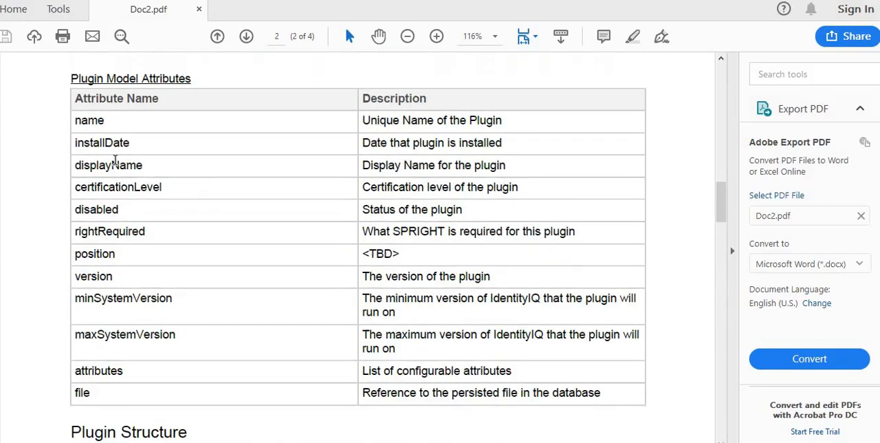
mouse_move(255, 250)
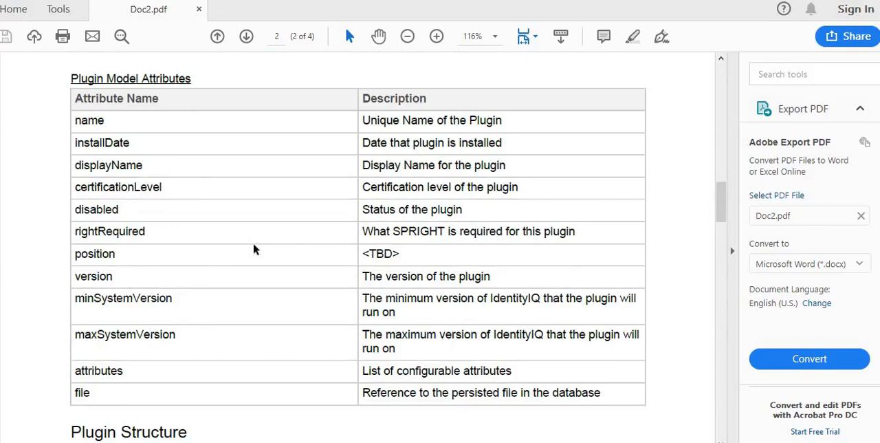
mouse_move(170, 341)
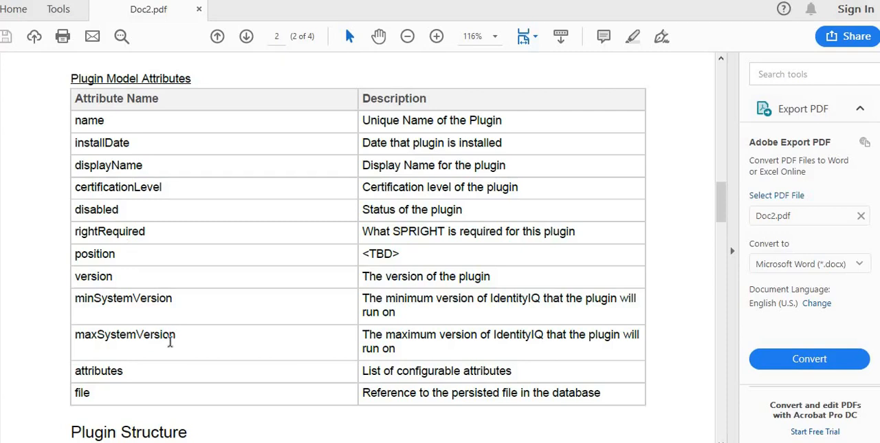
double_click(124, 335)
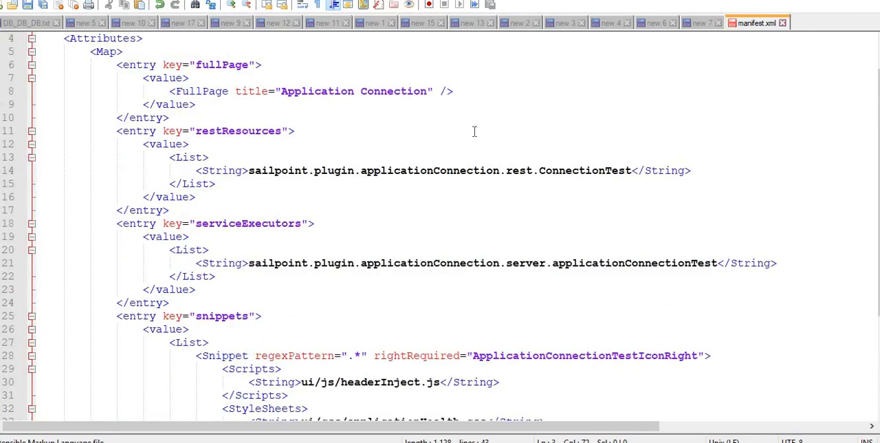
mouse_move(443, 124)
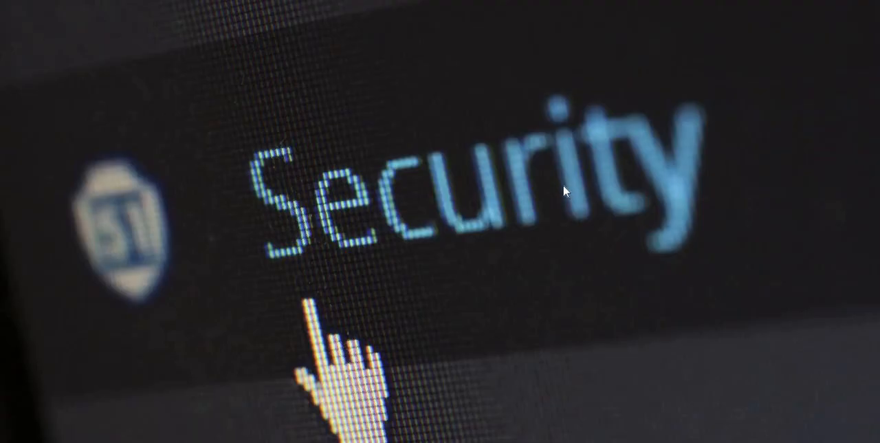
mouse_move(537, 274)
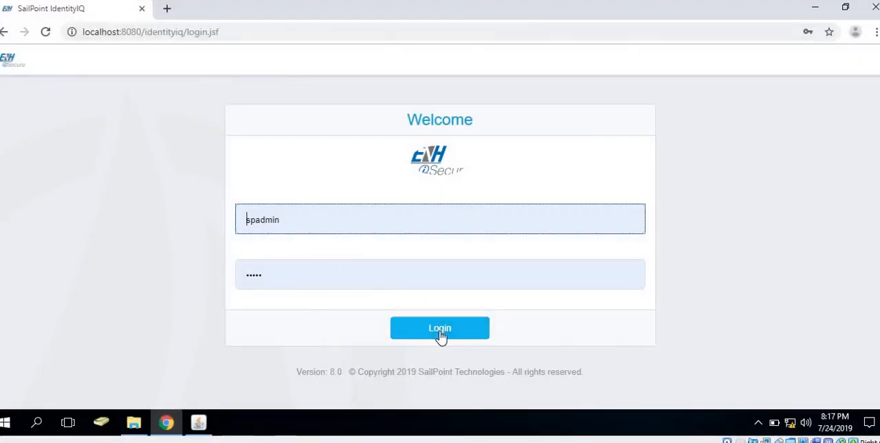
Log in as administrator to reach the IdentityIQ Home dashboard
left_click(440, 327)
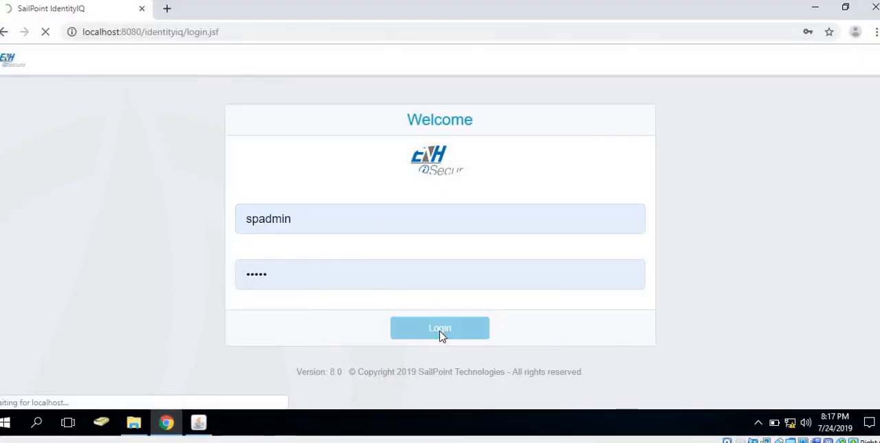
left_click(440, 327)
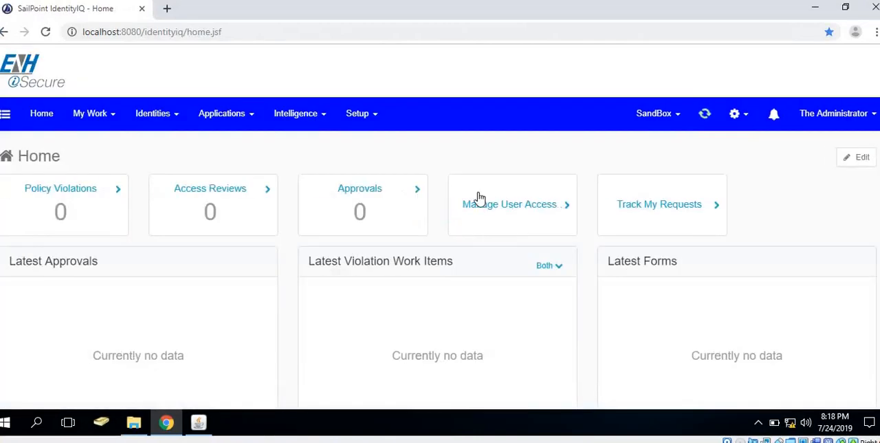
mouse_move(445, 146)
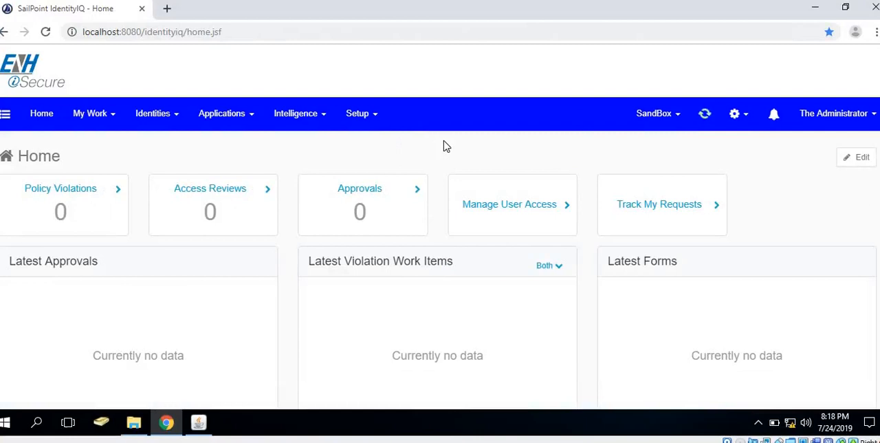
mouse_move(747, 151)
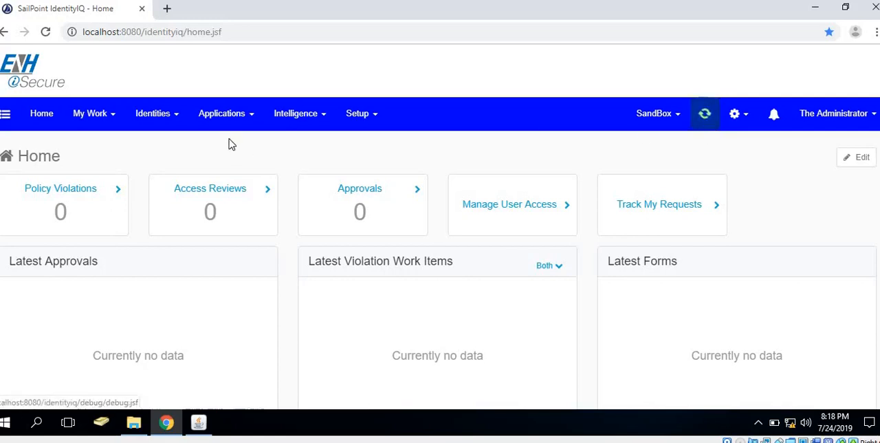
Open the Active Directory application from Applications > Application Definition
left_click(222, 113)
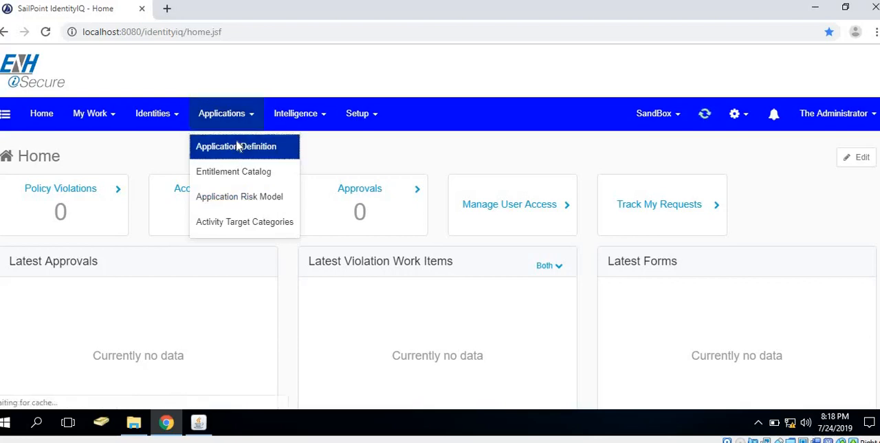
left_click(235, 146)
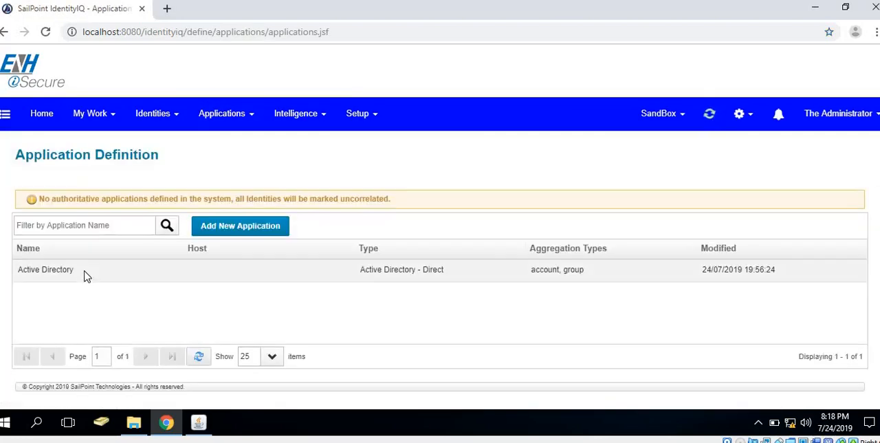
left_click(45, 268)
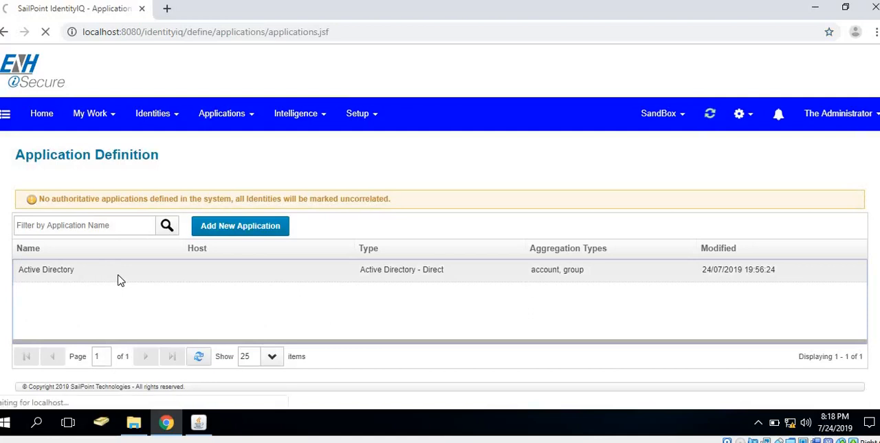
left_click(46, 268)
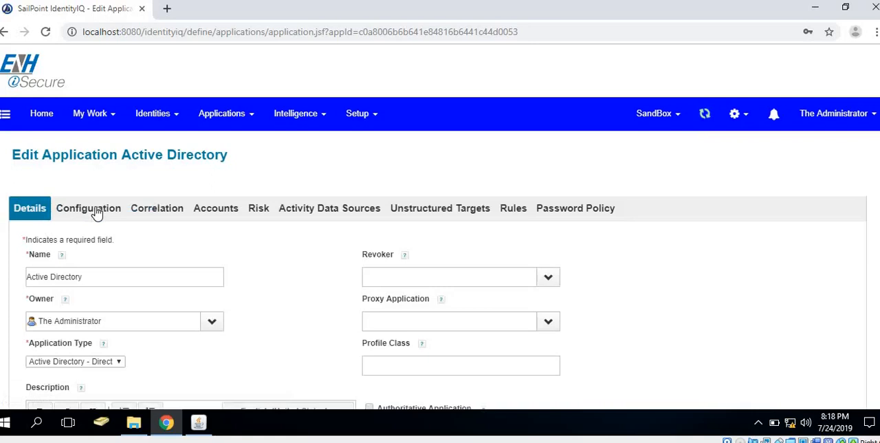
Run Test Connection on the Configuration page, get Test Successful, and save the application
left_click(88, 207)
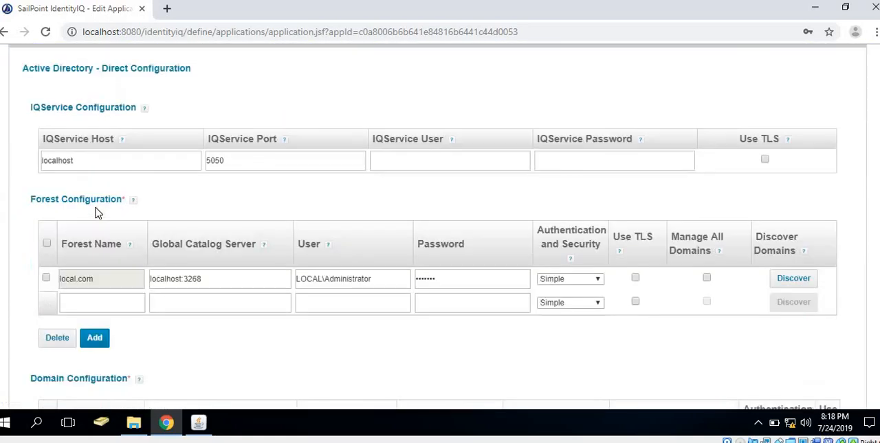
scroll("down", 3)
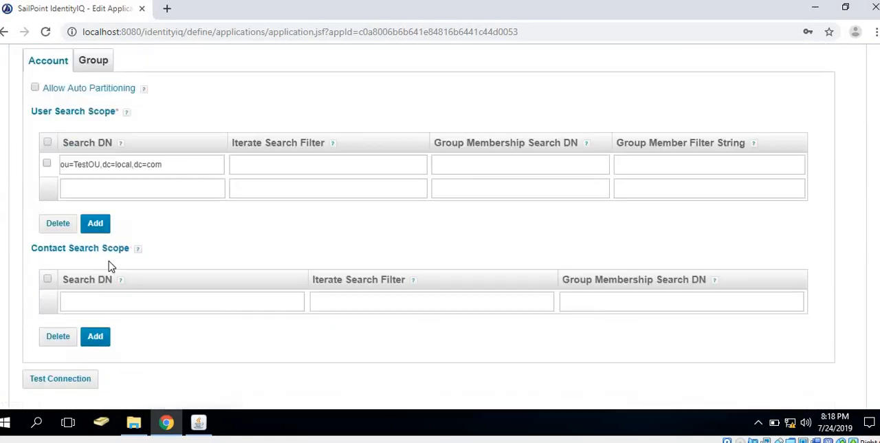
scroll("down", 3)
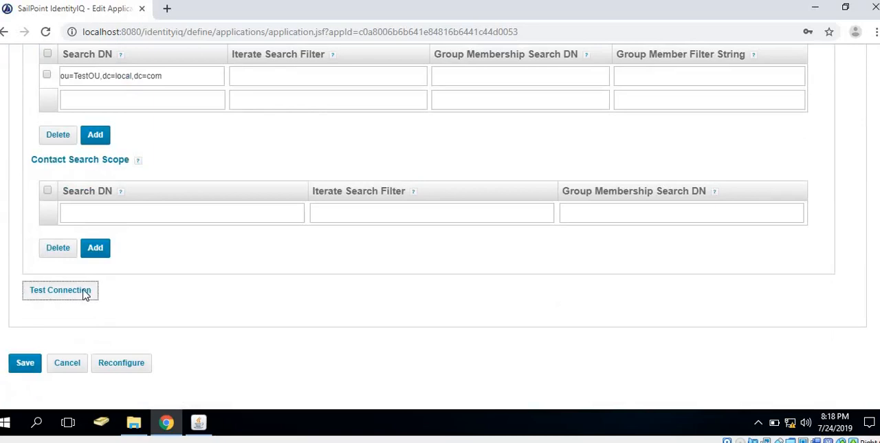
left_click(61, 288)
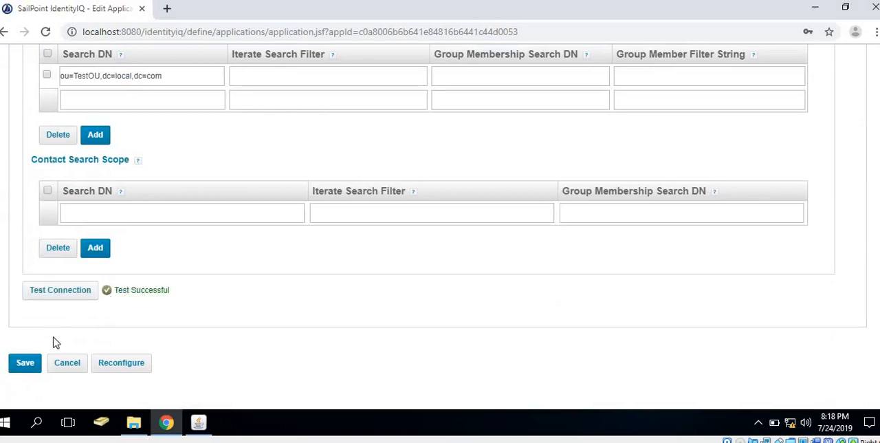
left_click(25, 363)
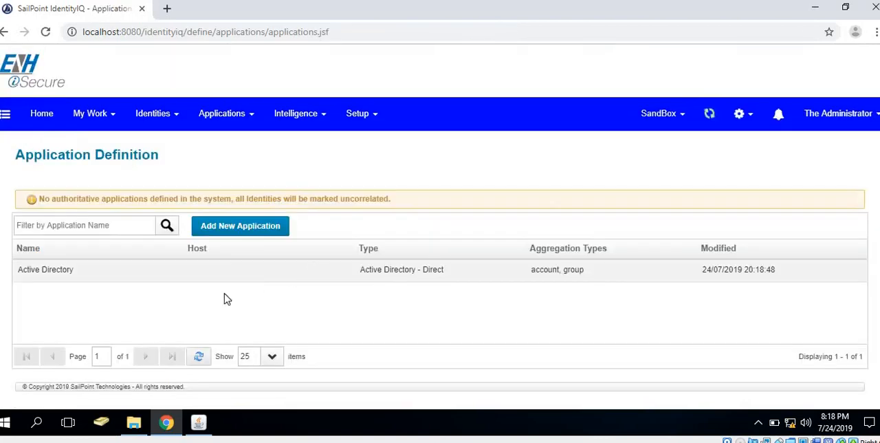
mouse_move(376, 197)
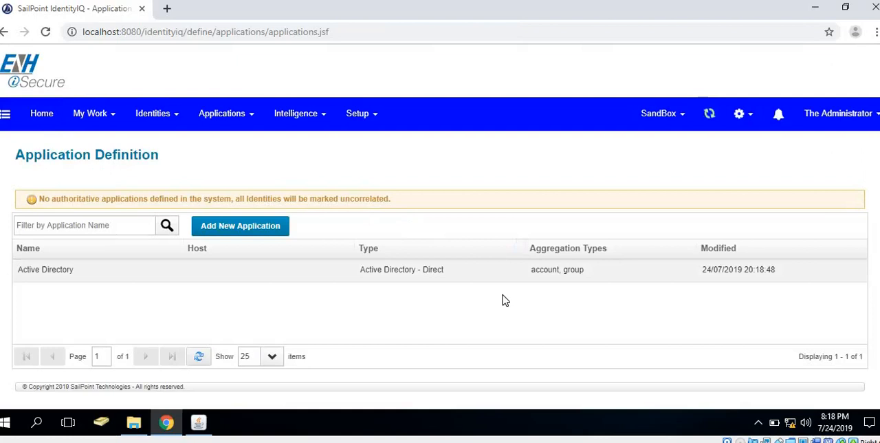
Close the stray Google support browser tab, leaving the Application Definition list
left_click(324, 8)
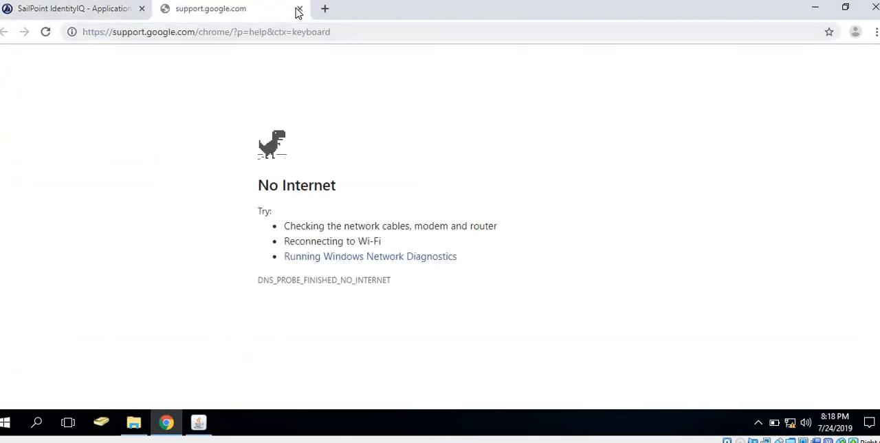
left_click(299, 8)
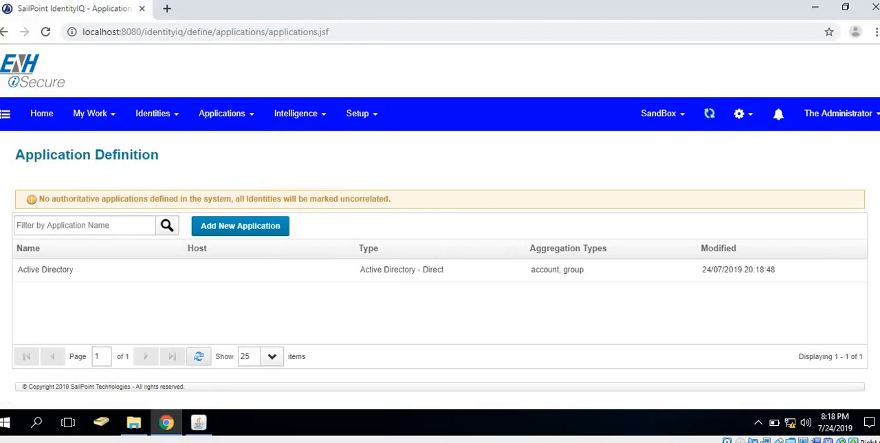
mouse_move(446, 267)
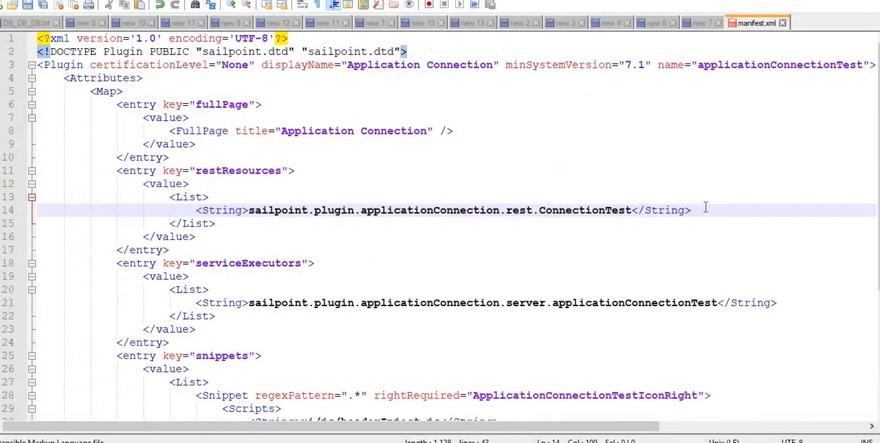
Switch to the plugin's Java source and highlight getIIQApplications and its applications map
left_click(698, 22)
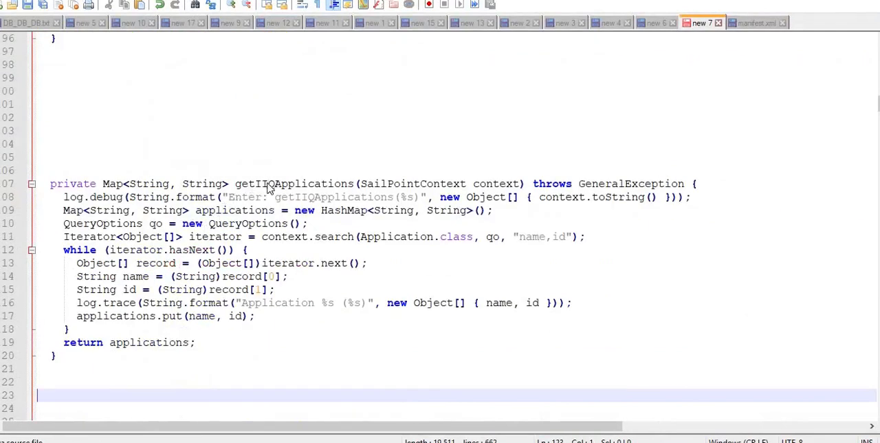
double_click(295, 184)
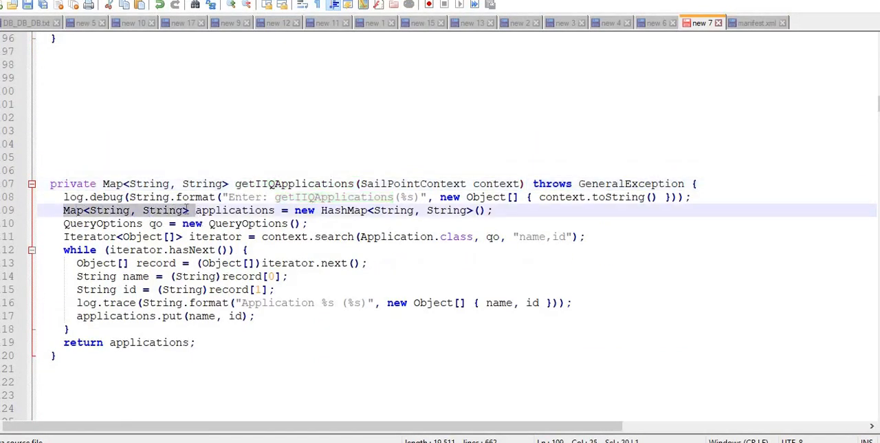
double_click(233, 209)
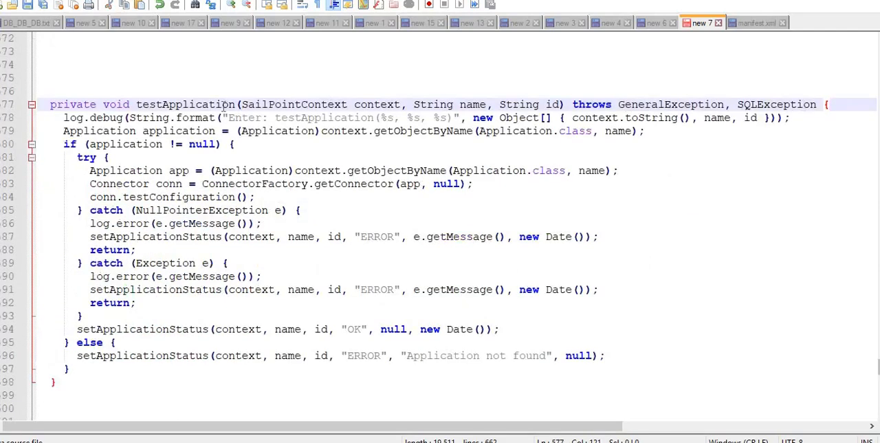
Highlight the testApplication method, its name parameter, the connector test call and getCurrentStatus
double_click(184, 105)
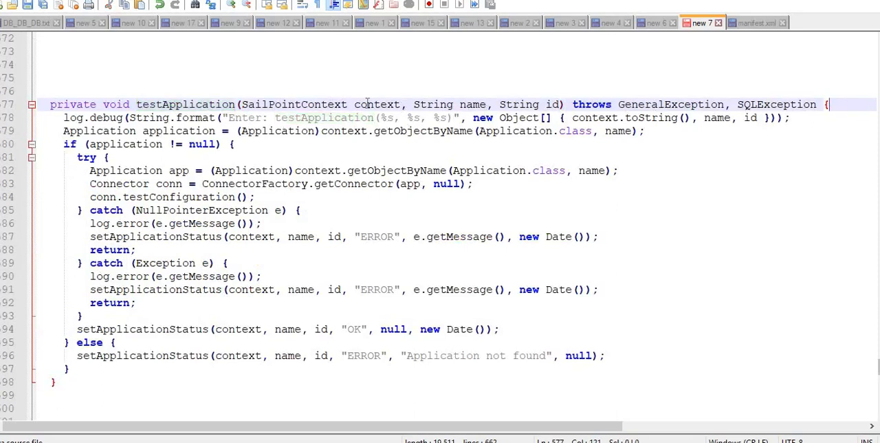
mouse_move(474, 105)
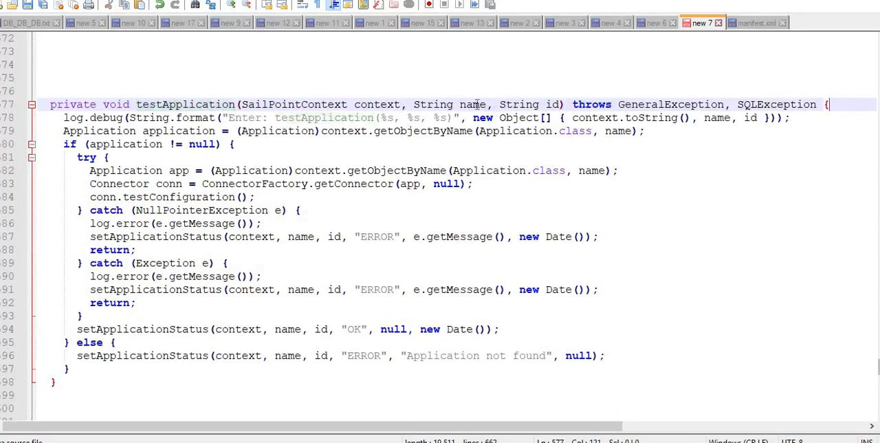
double_click(550, 104)
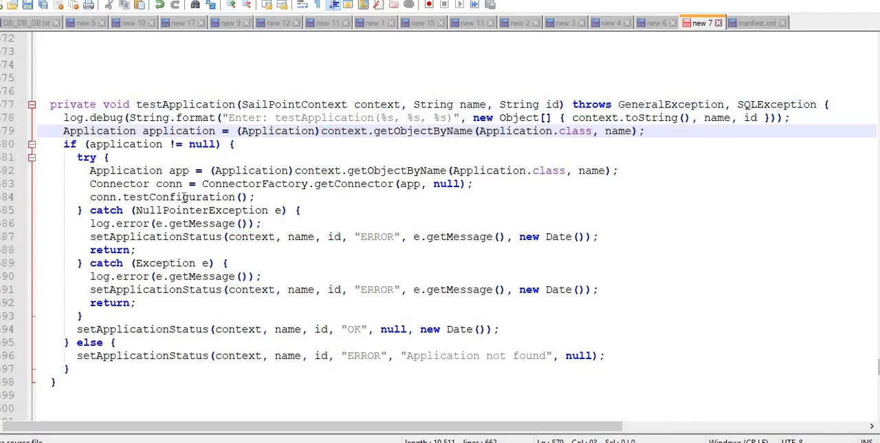
left_click(644, 130)
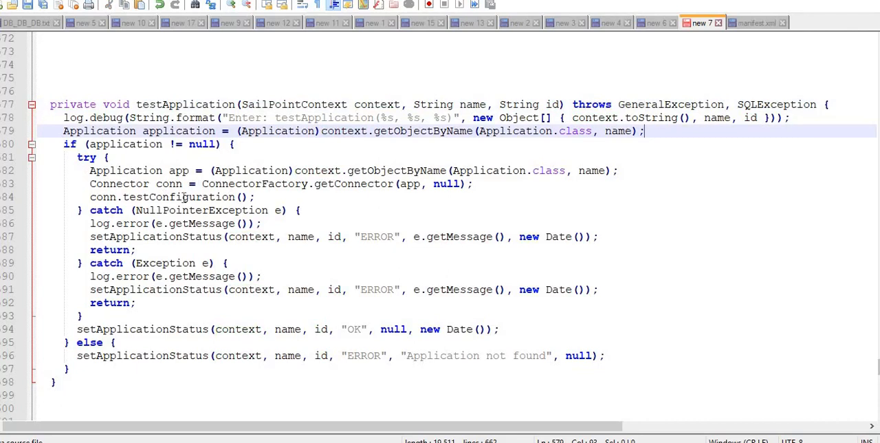
scroll("up", 3)
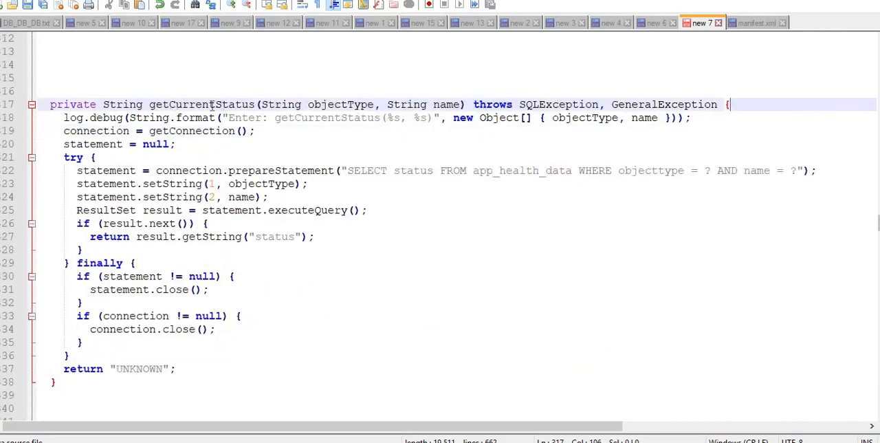
double_click(201, 105)
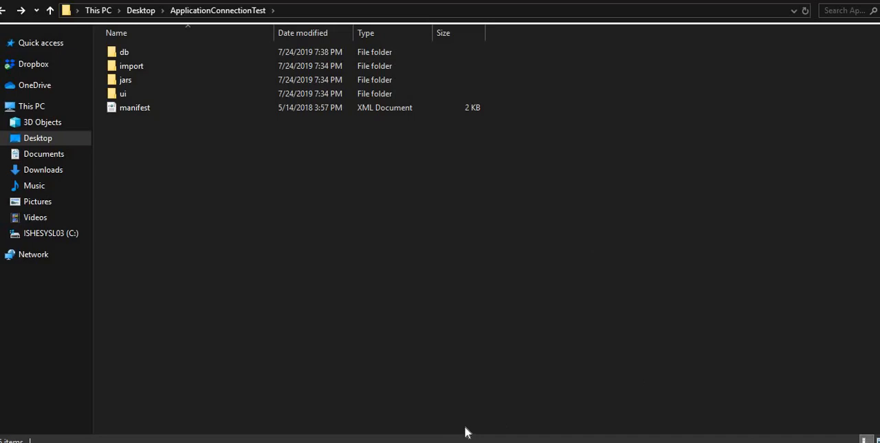
mouse_move(545, 288)
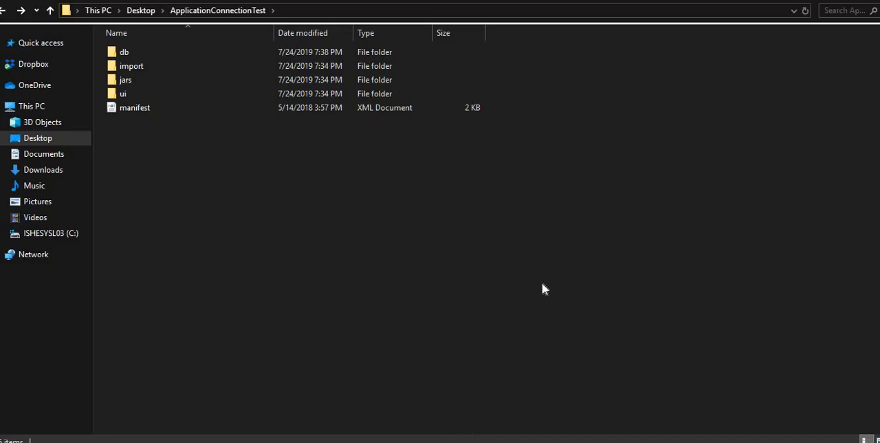
Return to IdentityIQ and open the Installed Plugins page from the gear menu
left_click(166, 422)
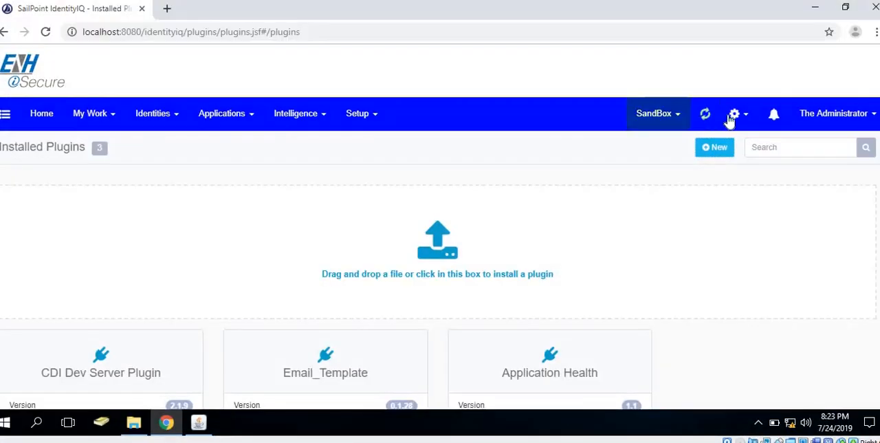
left_click(734, 113)
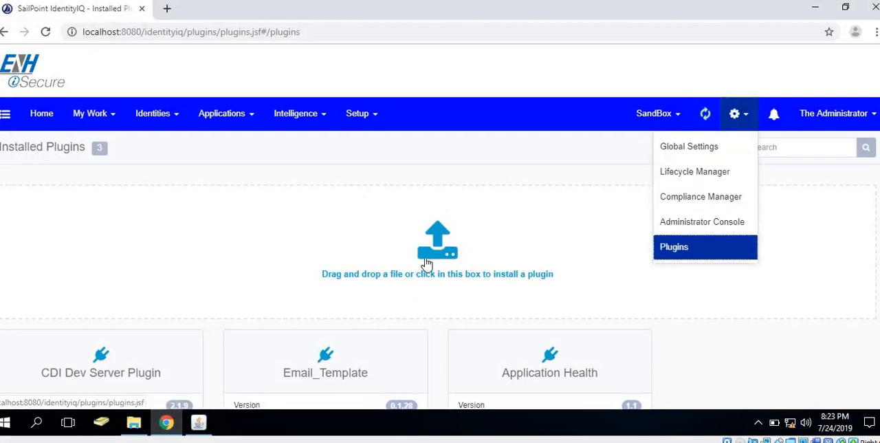
left_click(673, 246)
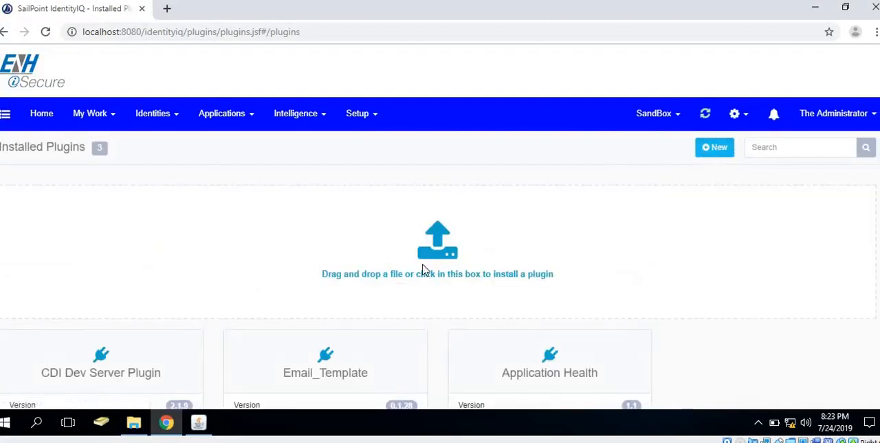
Start a plugin file browse in Downloads and cancel without installing
left_click(437, 248)
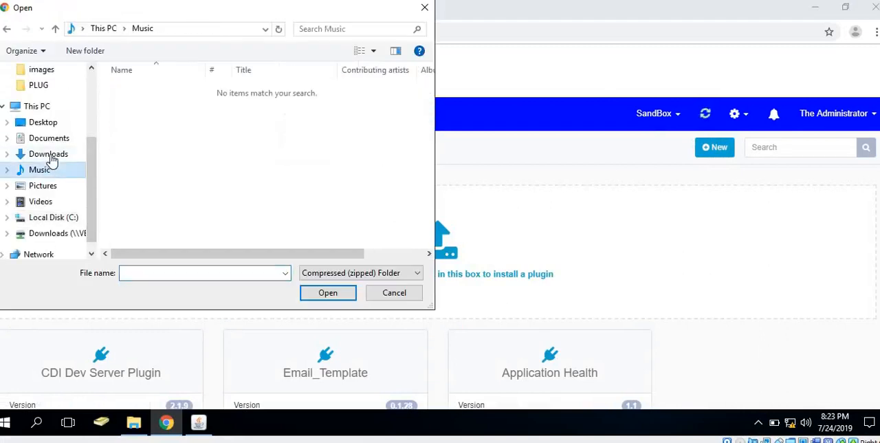
left_click(58, 233)
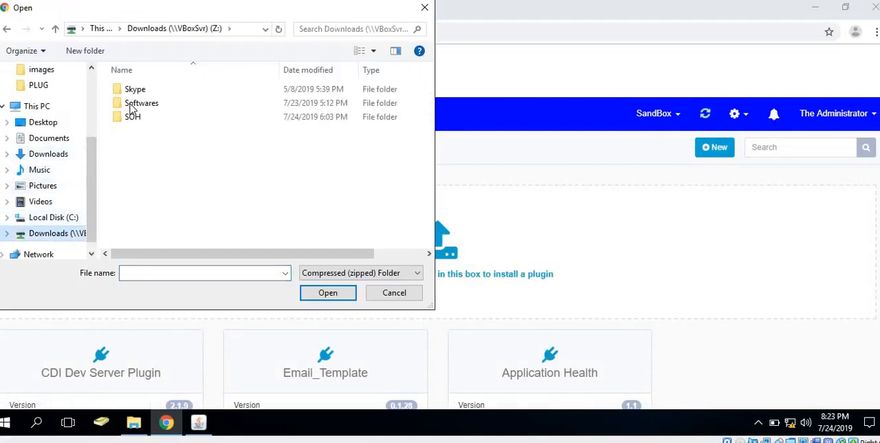
mouse_move(393, 291)
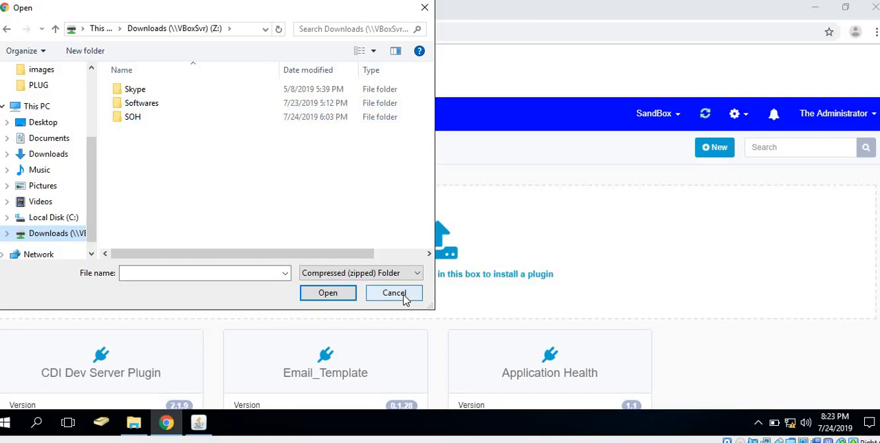
left_click(393, 291)
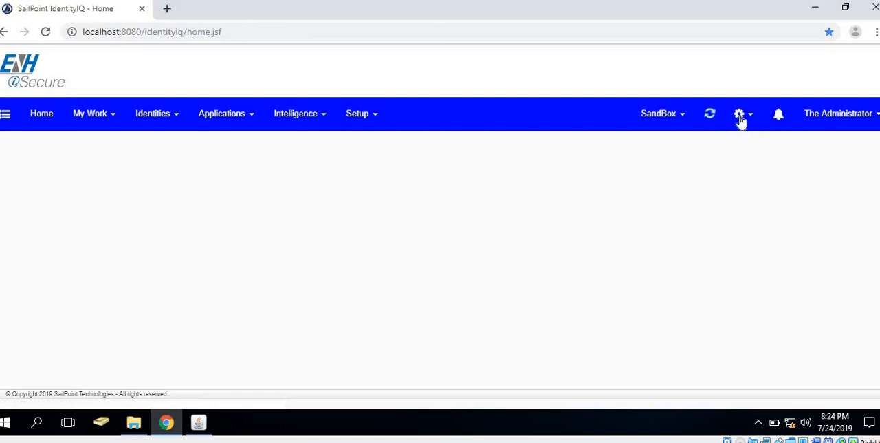
Navigate to Applications > Application Definition listing the Active Directory application
left_click(739, 113)
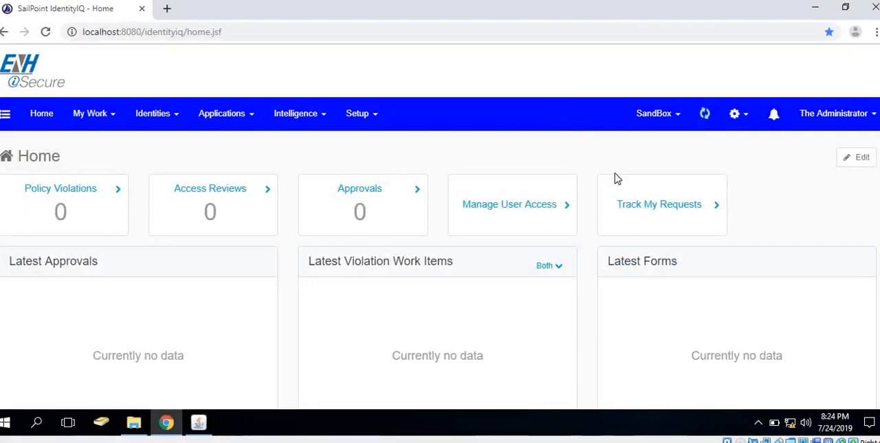
mouse_move(560, 140)
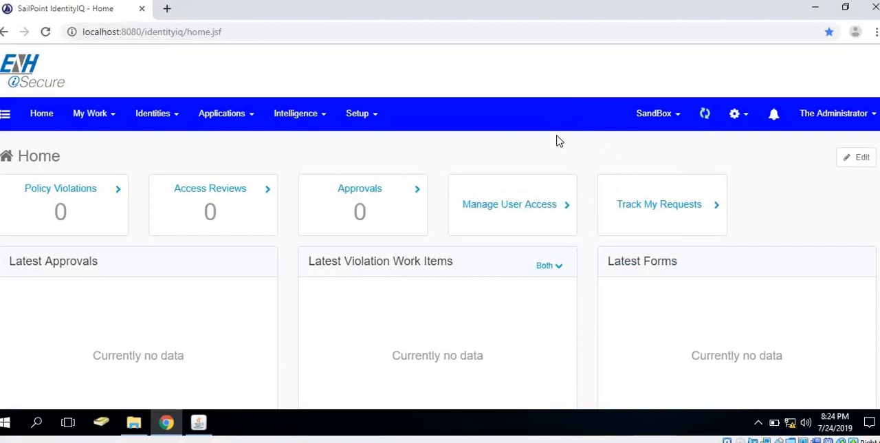
left_click(222, 113)
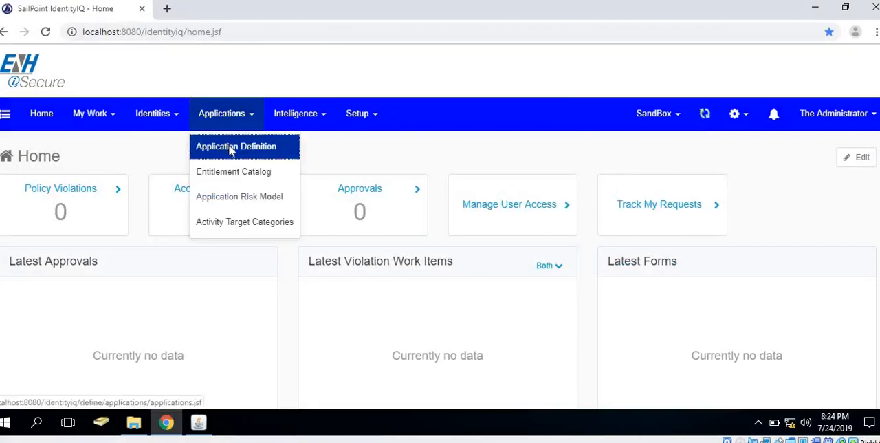
left_click(235, 146)
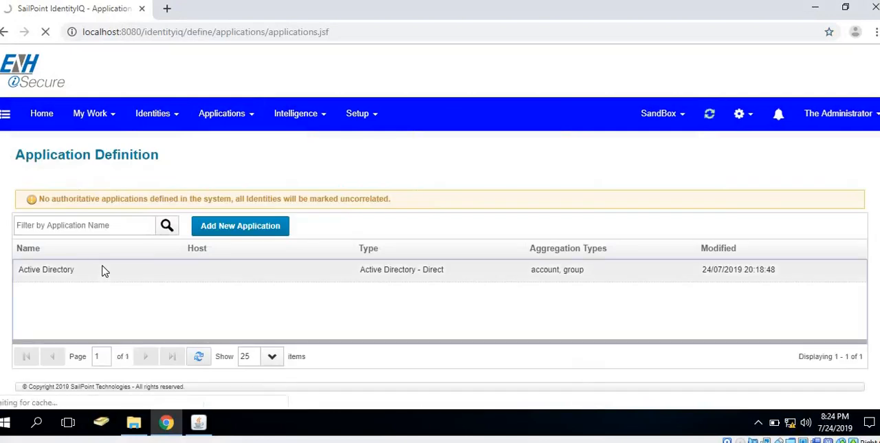
Confirm Active Directory's connection test succeeds, then locate the Forest Configuration's Global Catalog Server field
left_click(47, 268)
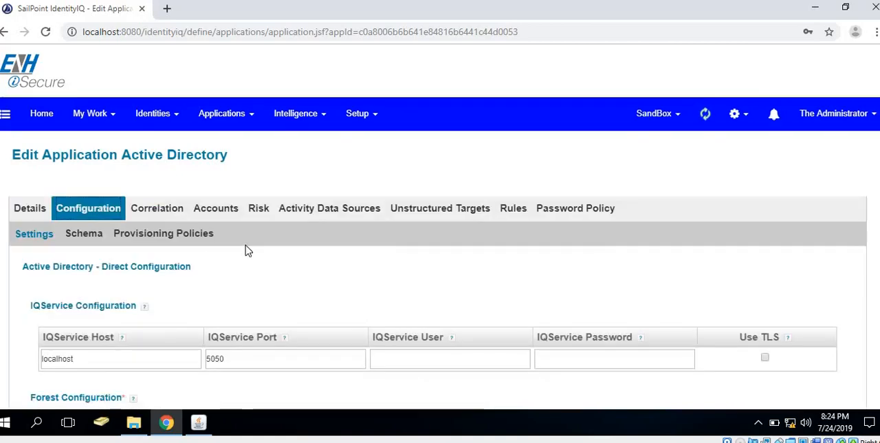
scroll("down", 3)
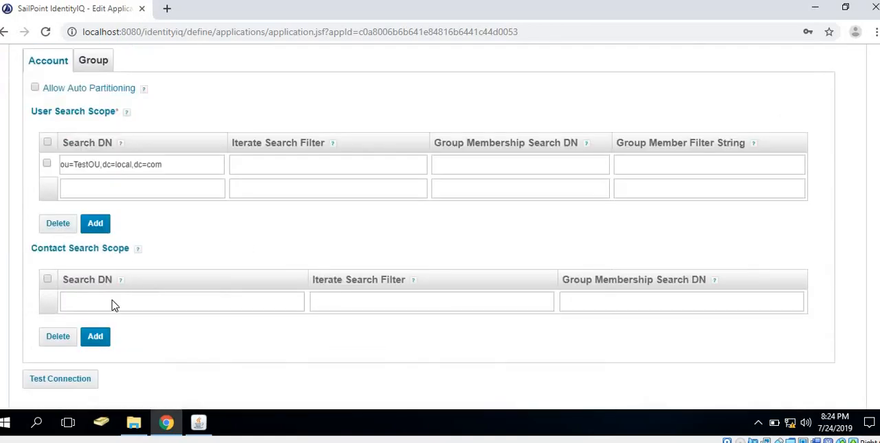
left_click(60, 378)
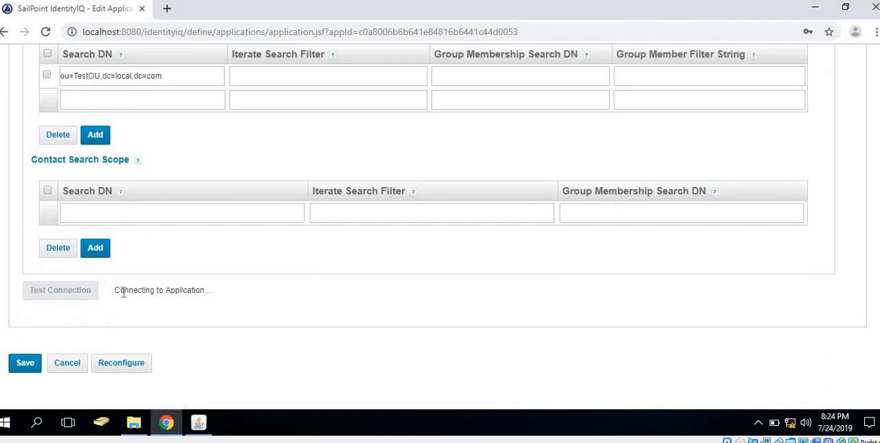
scroll("up", 3)
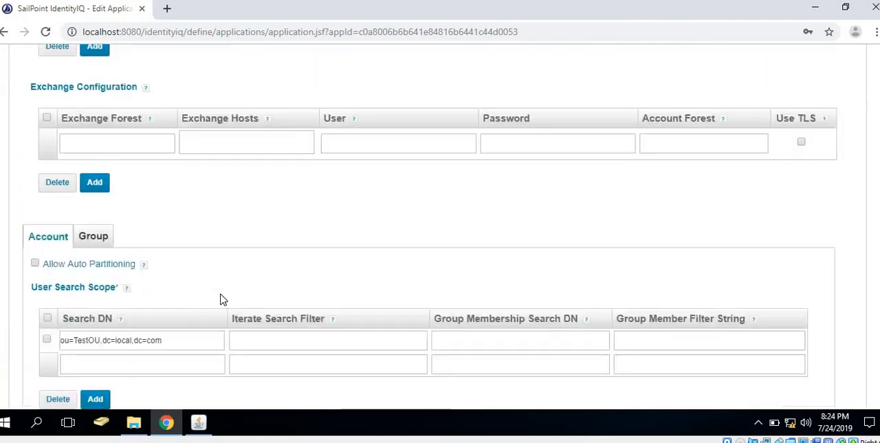
scroll("up", 3)
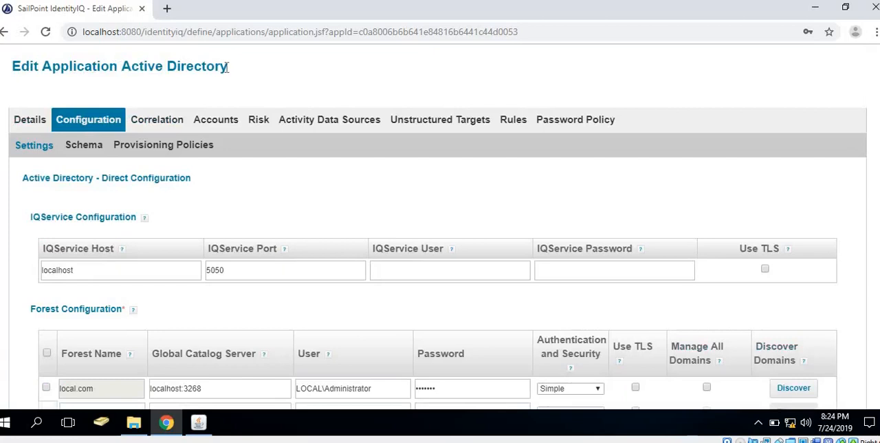
scroll("down", 3)
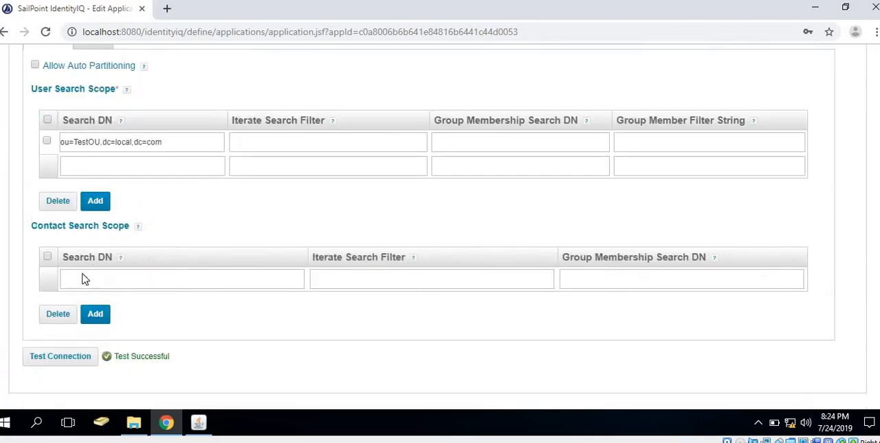
scroll("down", 3)
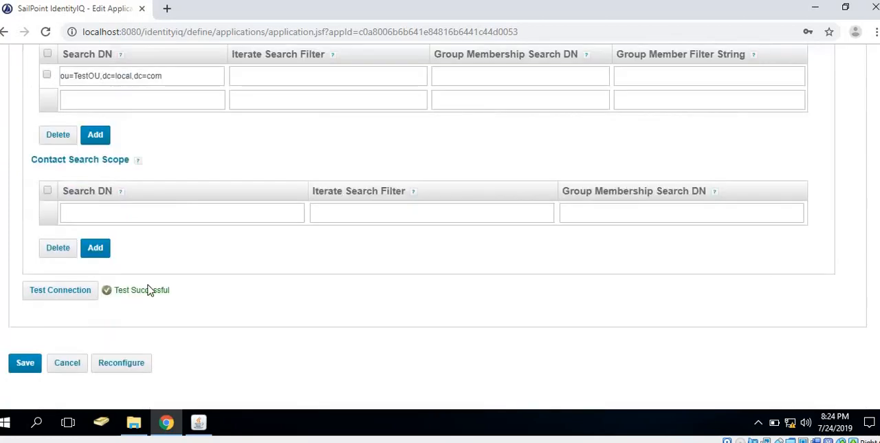
scroll("up", 3)
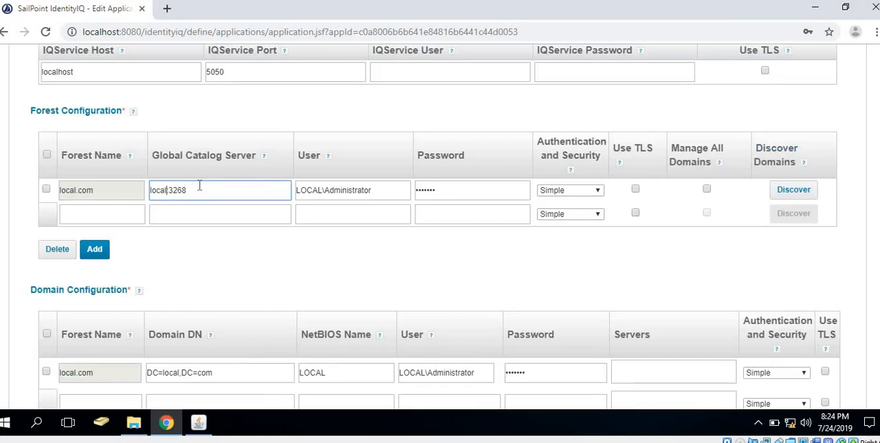
Run the connection test against local:3268, see the unknown-host failure, and save the application anyway
scroll("down", 3)
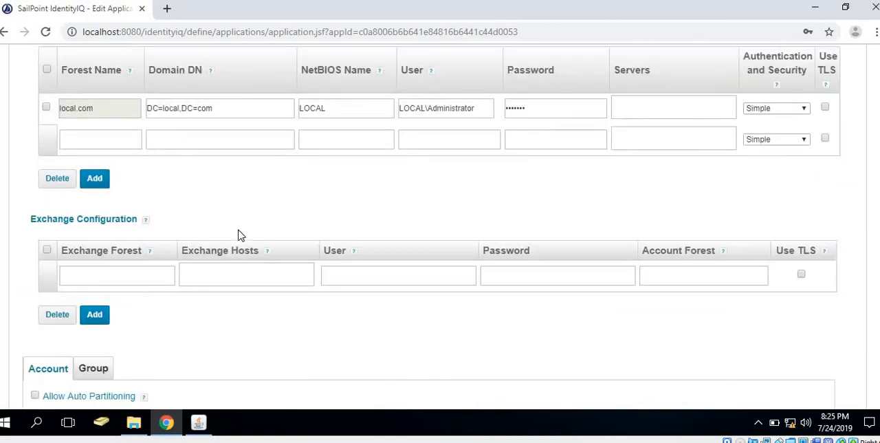
scroll("down", 3)
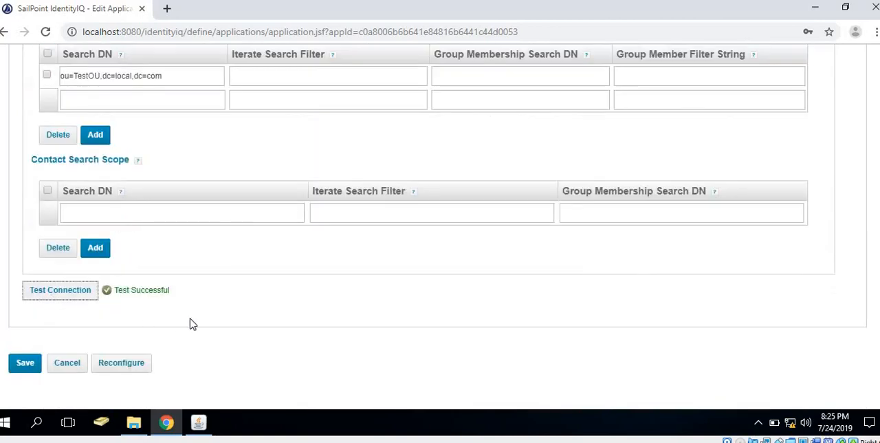
left_click(61, 289)
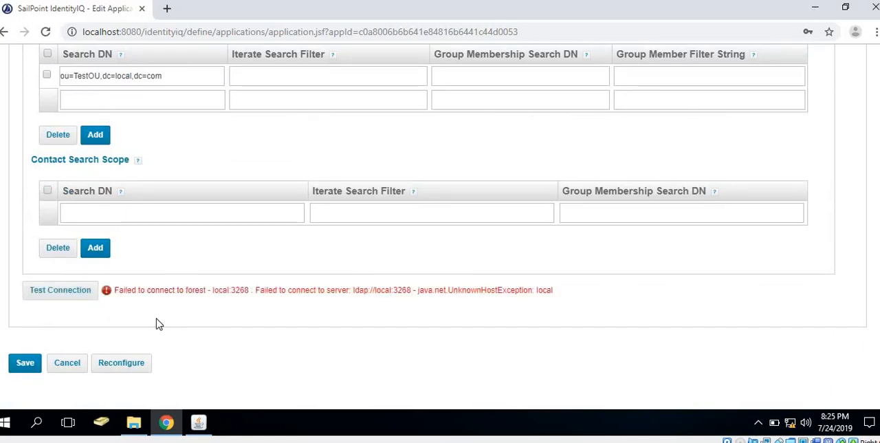
left_click(25, 363)
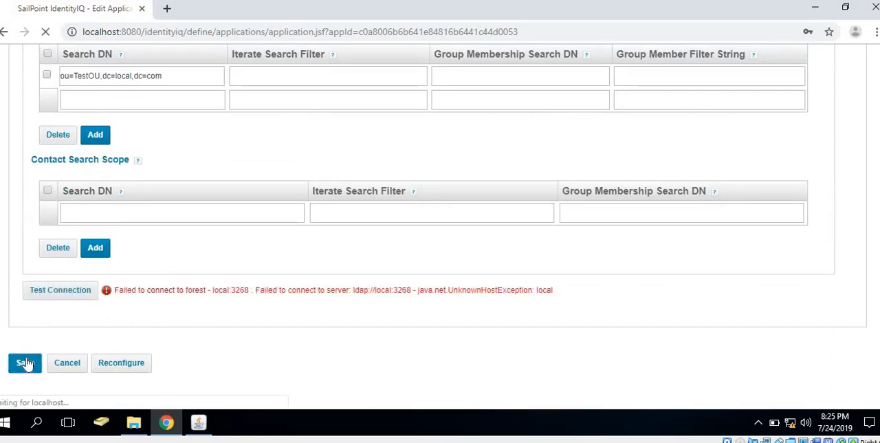
left_click(25, 363)
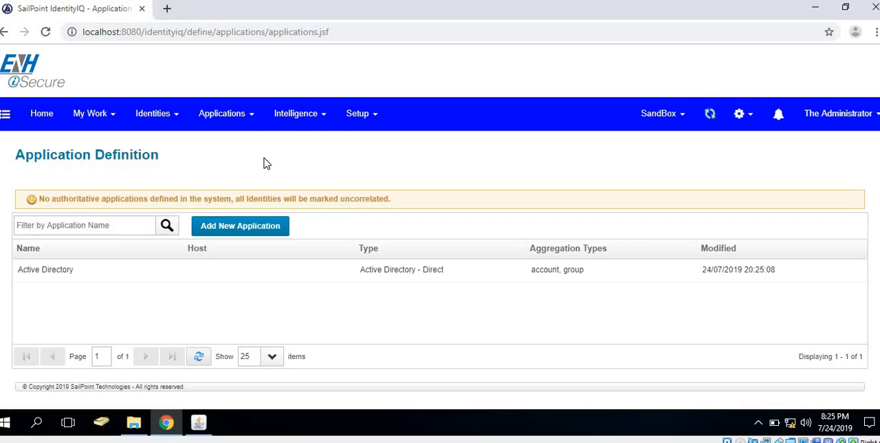
mouse_move(699, 157)
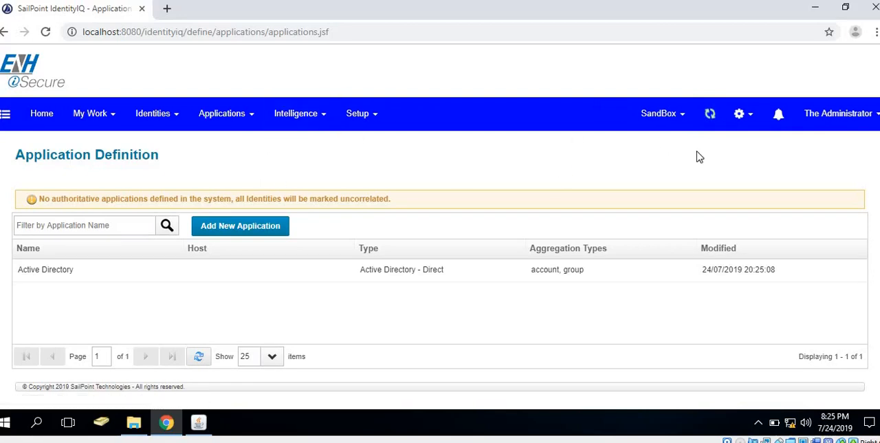
mouse_move(708, 145)
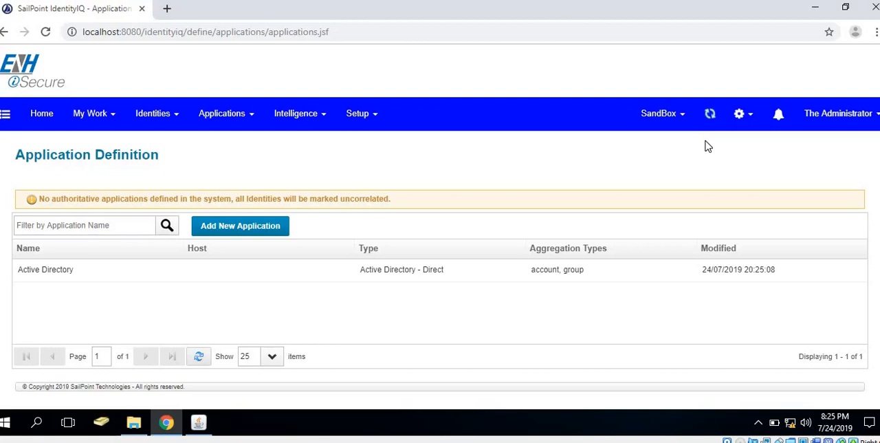
mouse_move(651, 181)
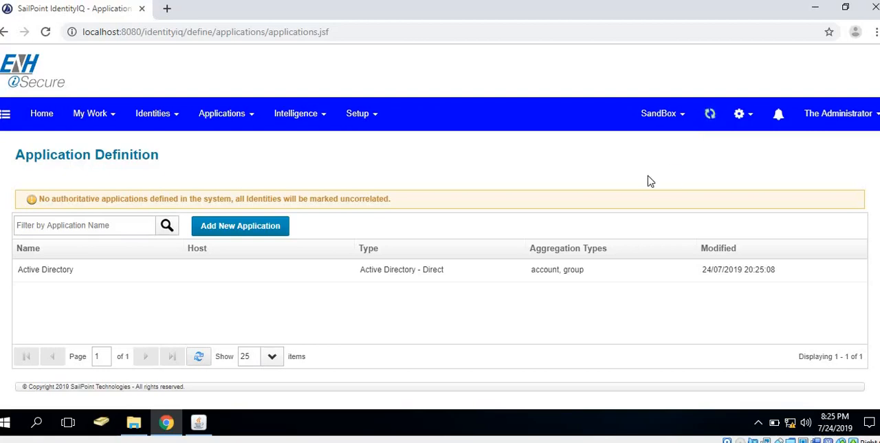
mouse_move(723, 363)
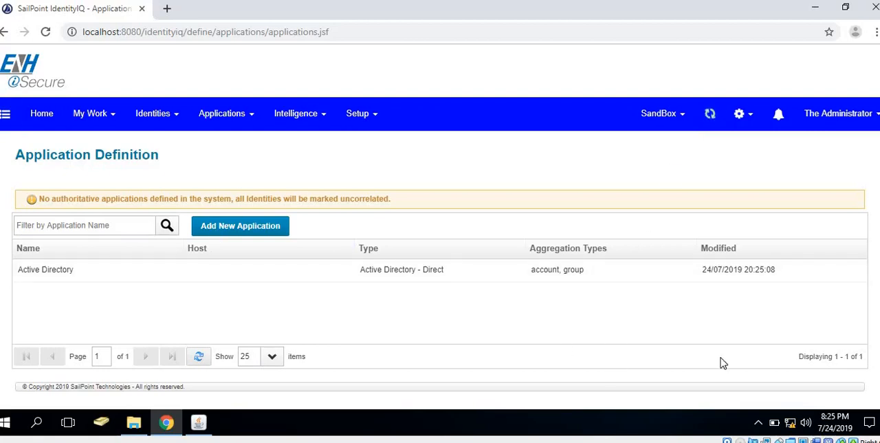
mouse_move(767, 169)
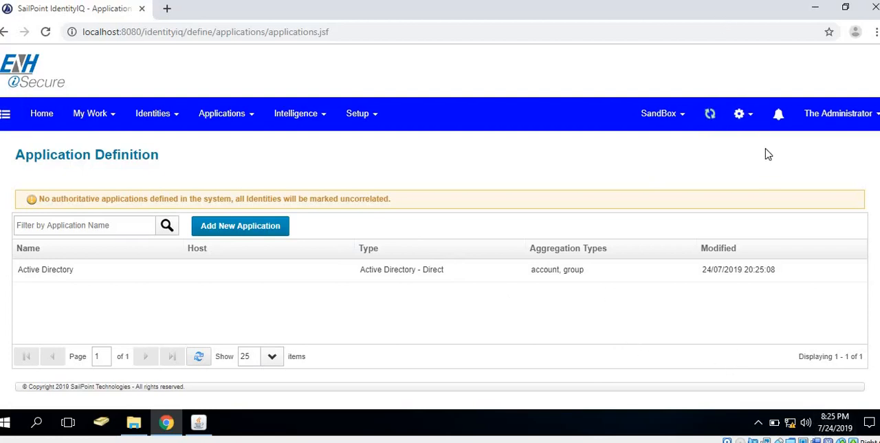
mouse_move(765, 147)
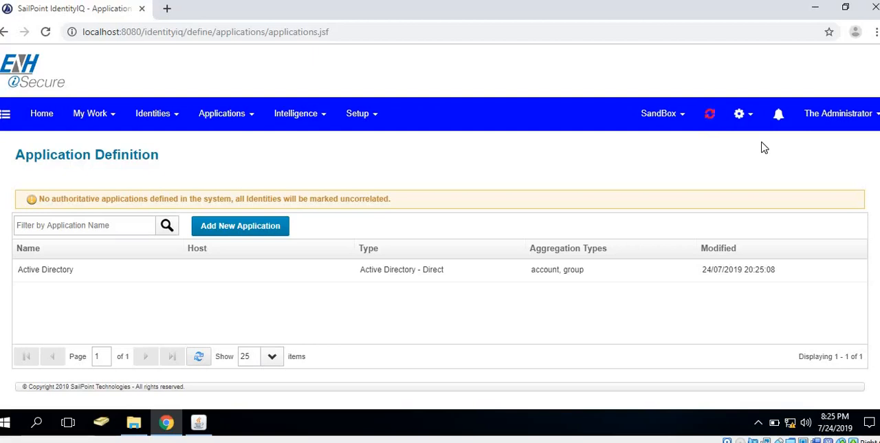
mouse_move(732, 148)
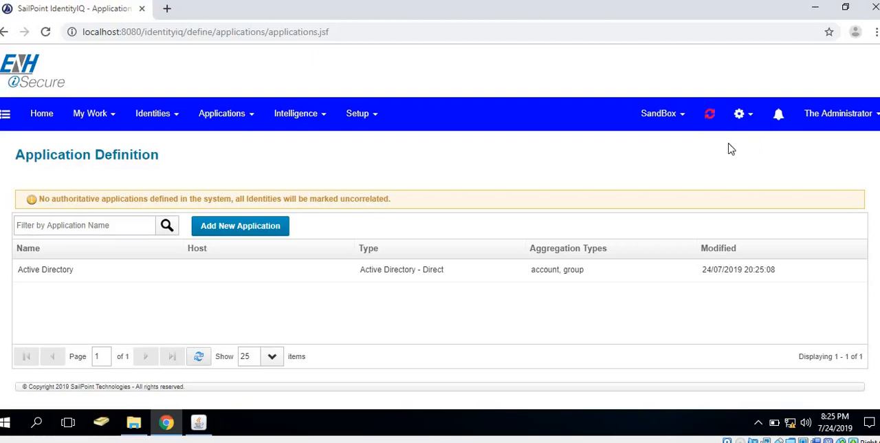
mouse_move(713, 138)
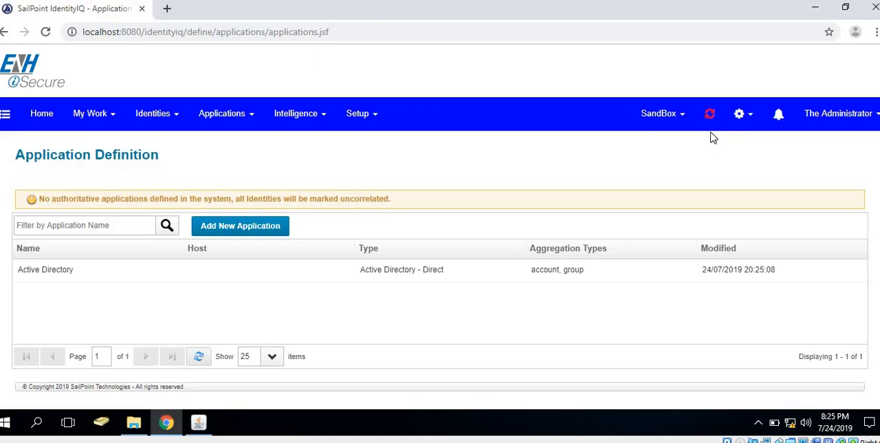
mouse_move(584, 187)
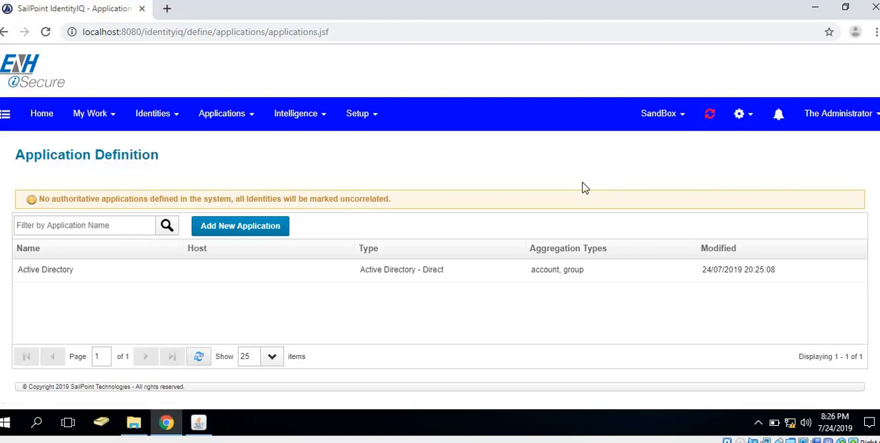
mouse_move(710, 113)
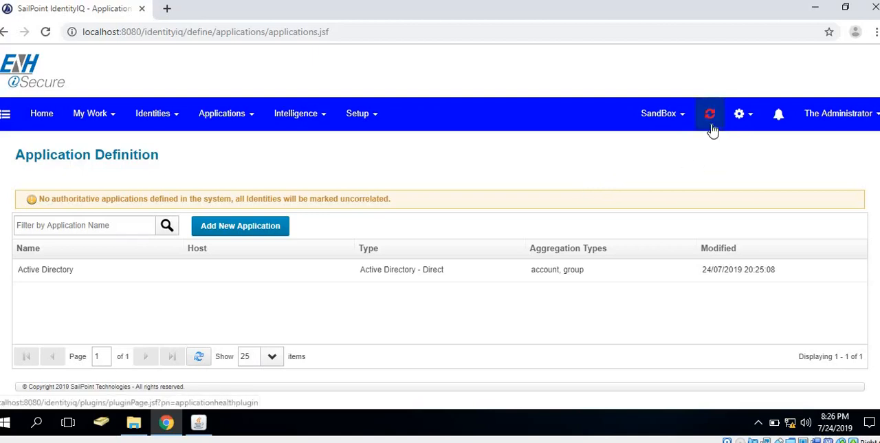
mouse_move(704, 132)
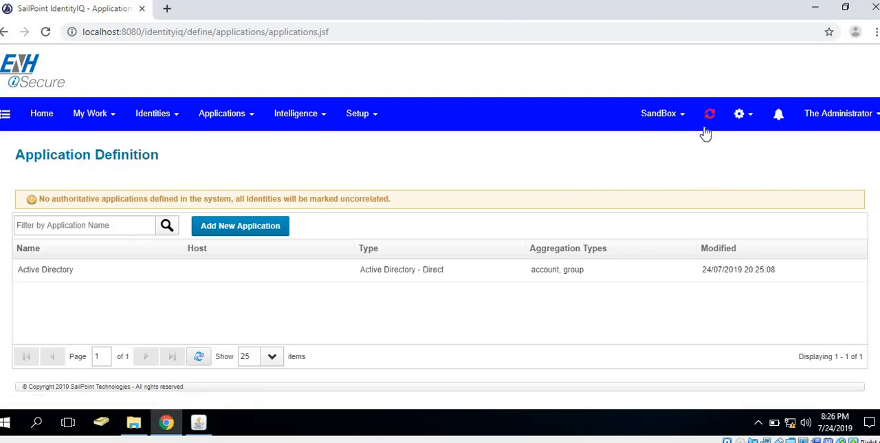
mouse_move(709, 112)
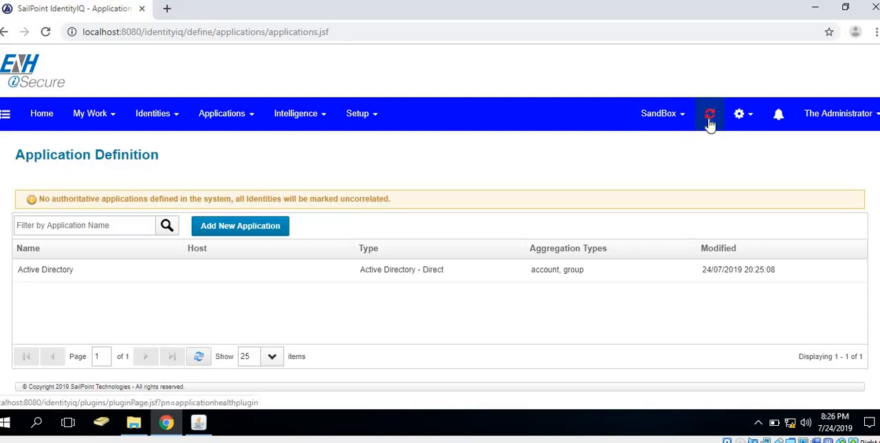
mouse_move(646, 149)
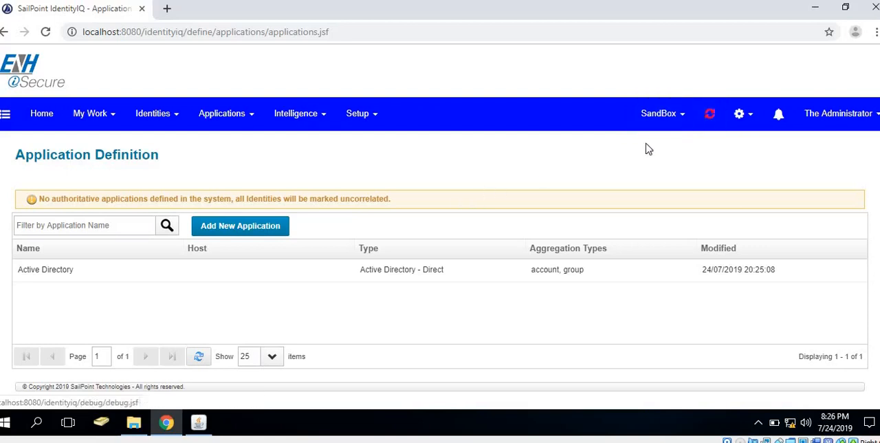
Go to the application connection issues page from the red plugin icon
left_click(709, 112)
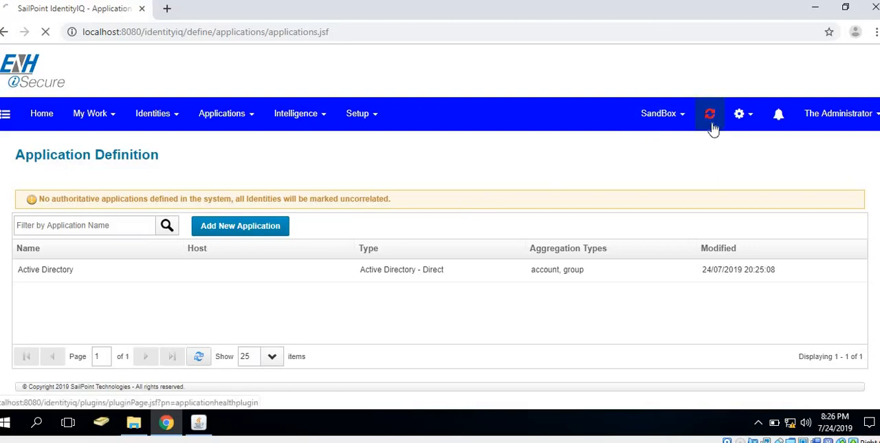
left_click(710, 113)
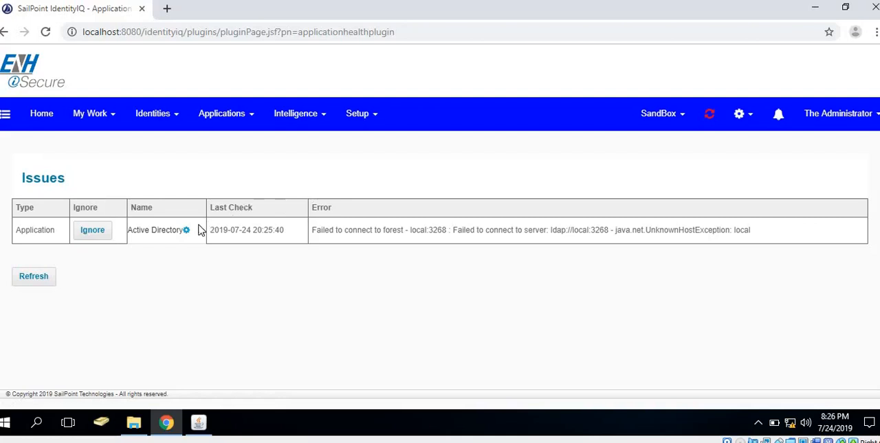
mouse_move(186, 229)
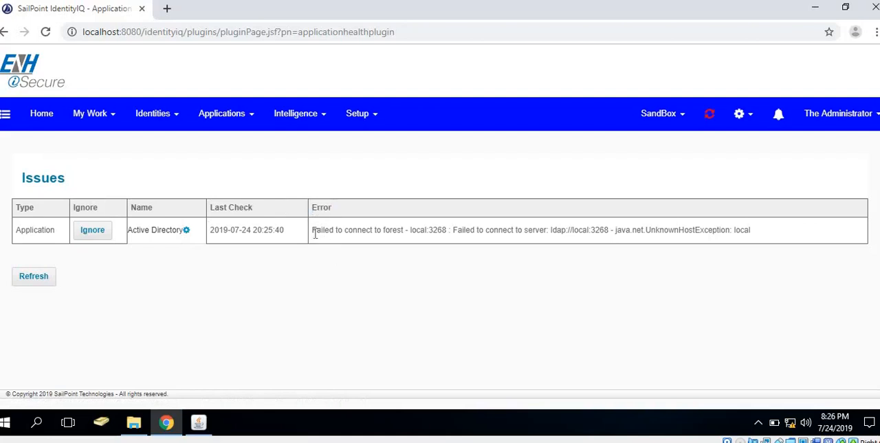
double_click(323, 229)
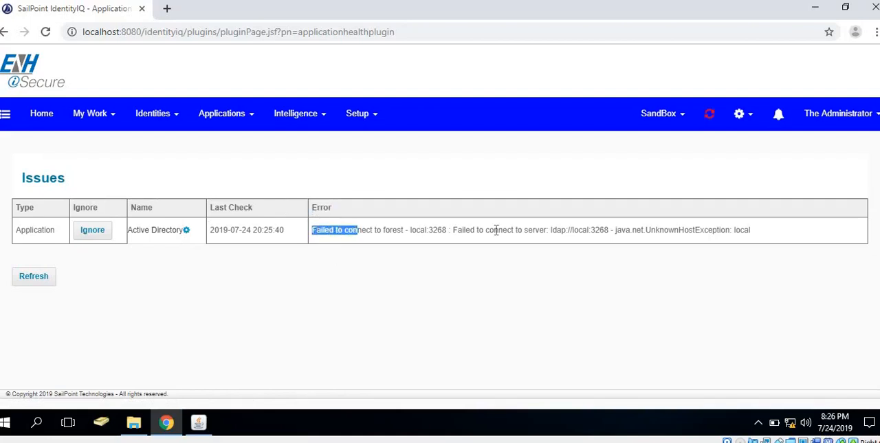
left_click_drag(311, 230, 751, 230)
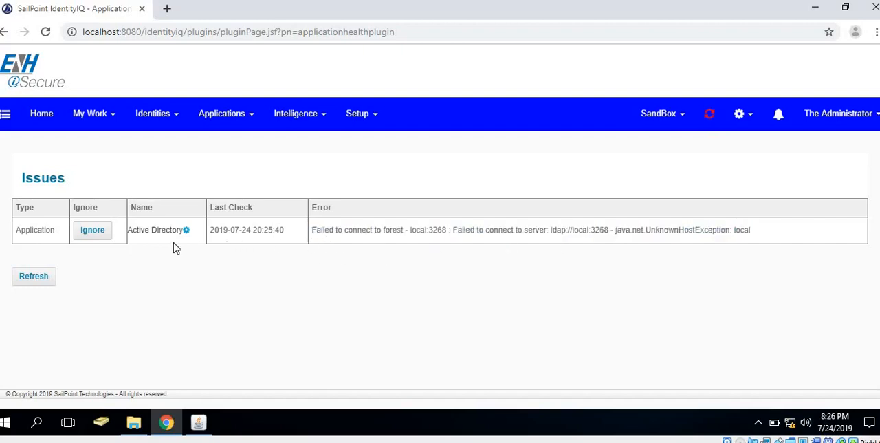
mouse_move(130, 258)
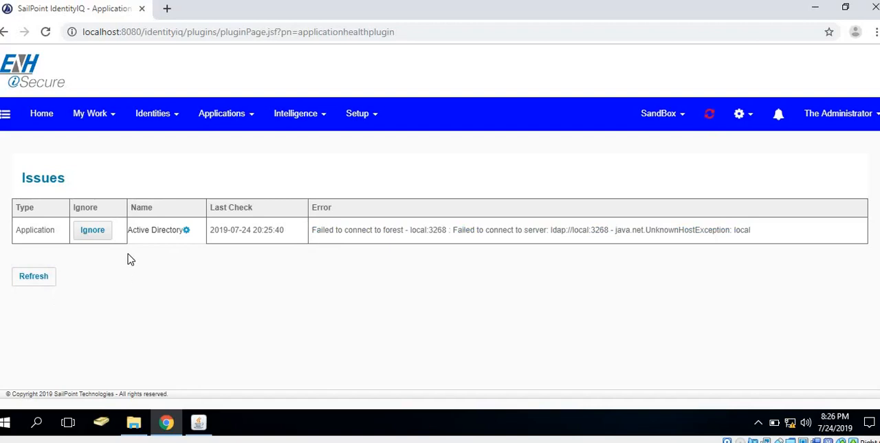
mouse_move(92, 229)
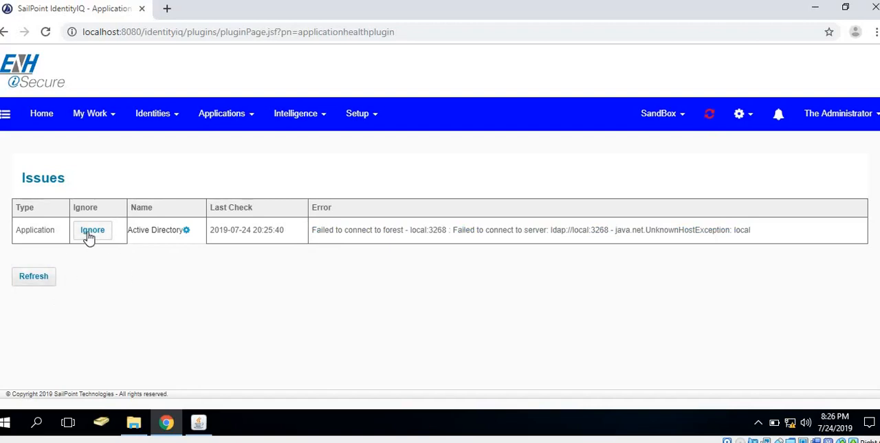
mouse_move(739, 113)
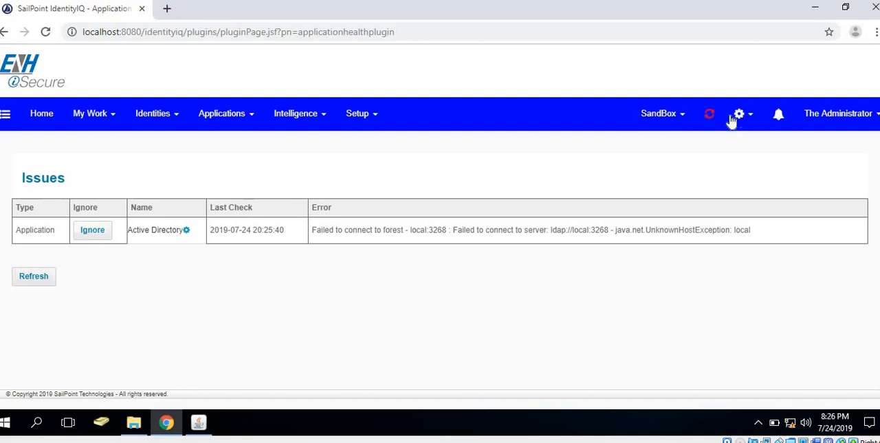
mouse_move(710, 124)
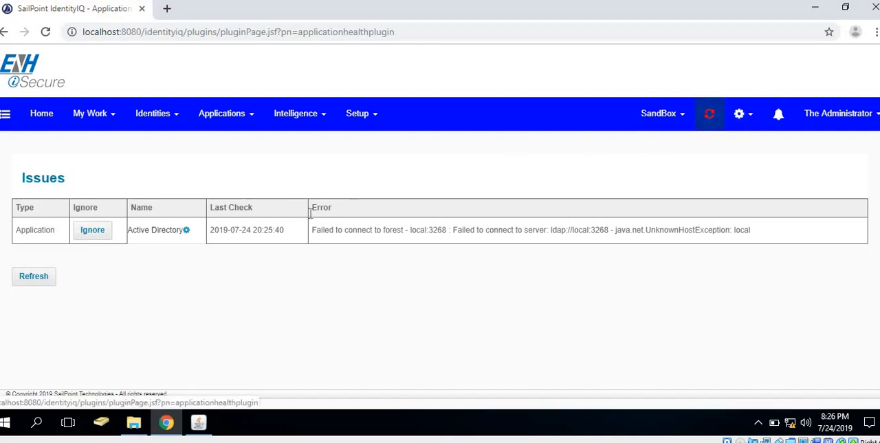
mouse_move(195, 240)
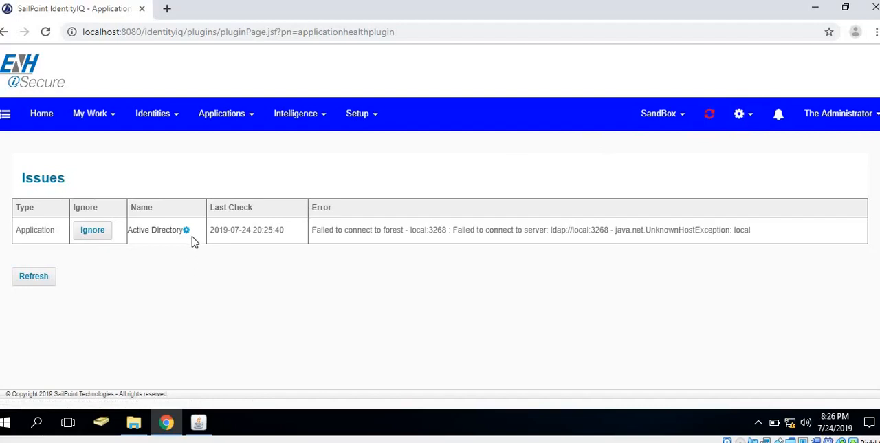
mouse_move(190, 237)
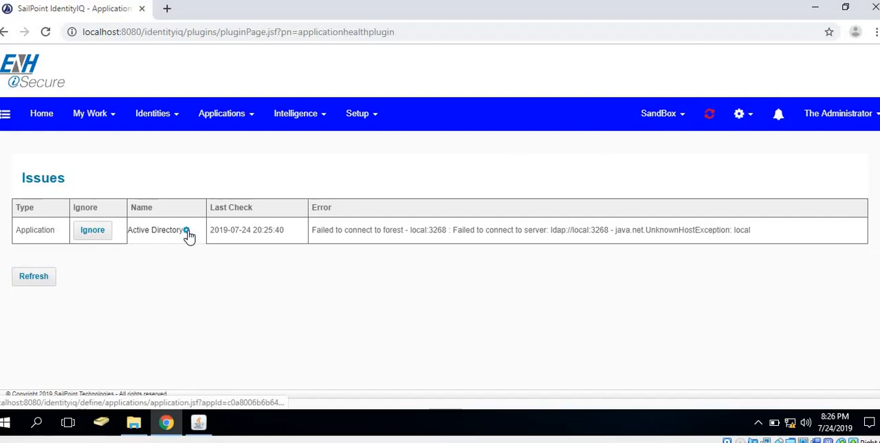
mouse_move(190, 234)
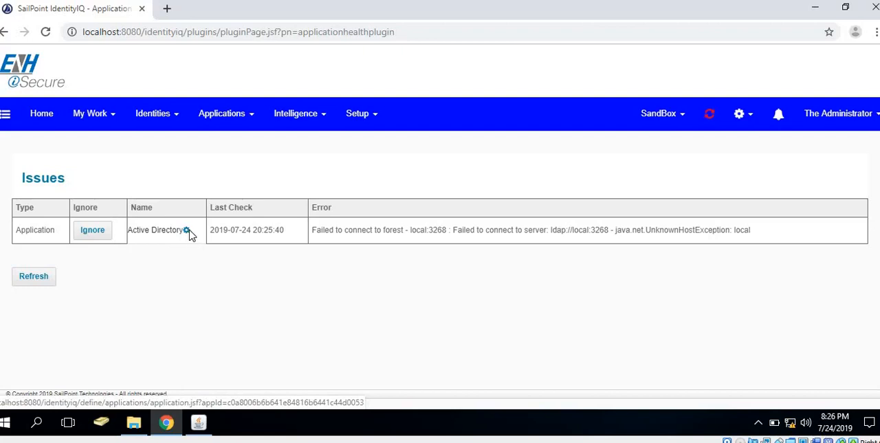
Restore Active Directory's Global Catalog Server to localhost:3268, verify the test succeeds, and save
left_click(157, 229)
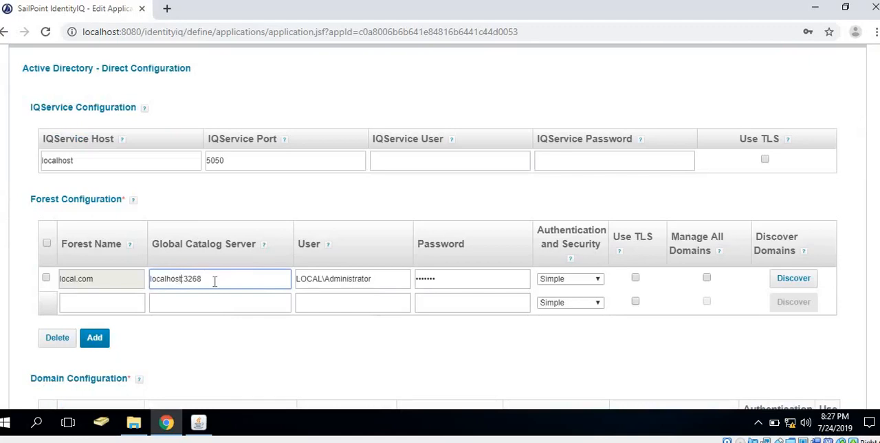
scroll("down", 3)
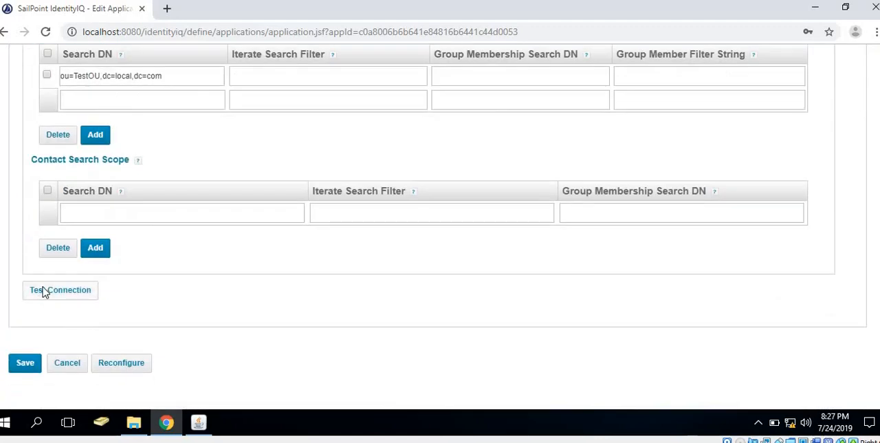
left_click(60, 289)
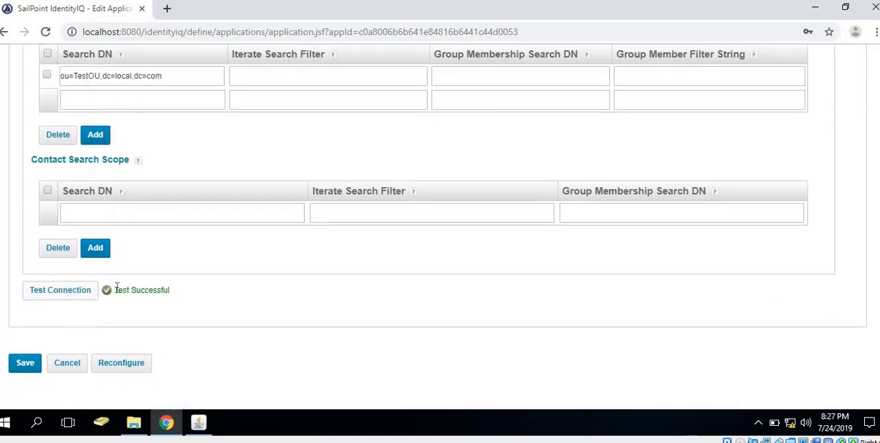
mouse_move(25, 363)
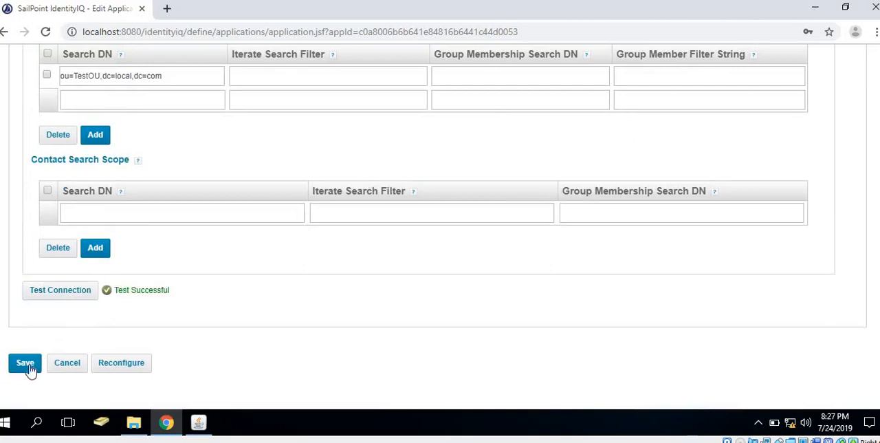
left_click(24, 363)
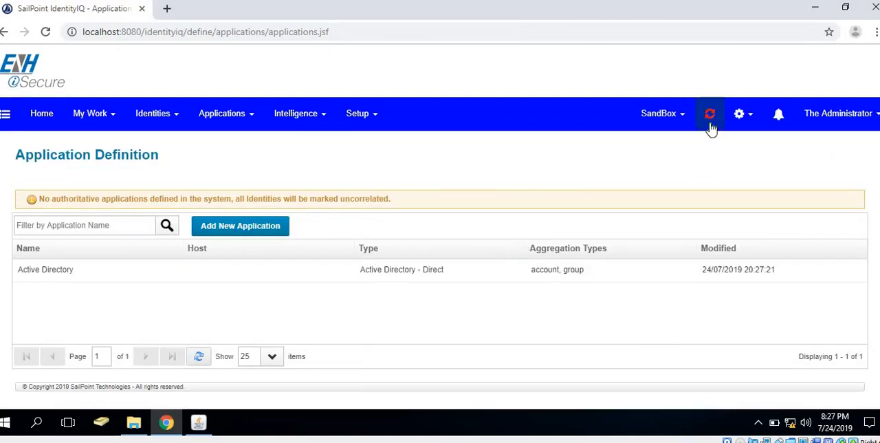
mouse_move(715, 142)
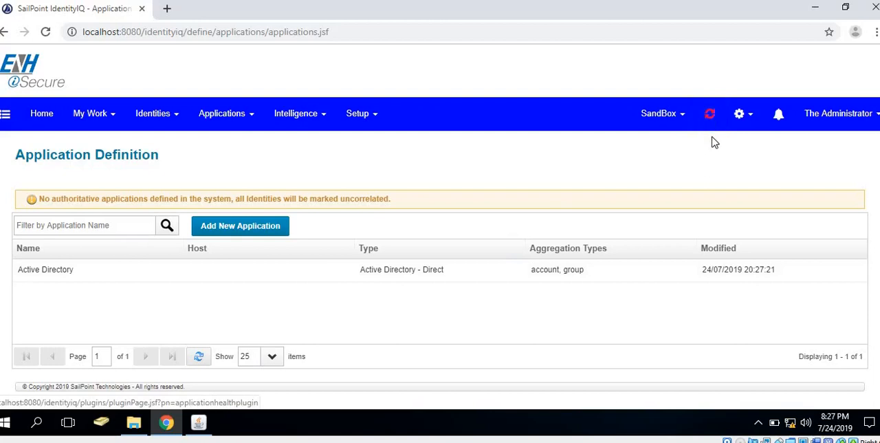
mouse_move(704, 160)
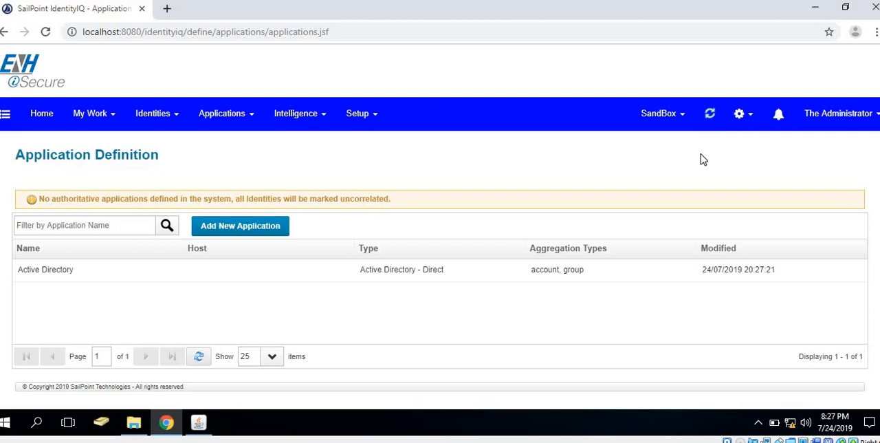
mouse_move(689, 165)
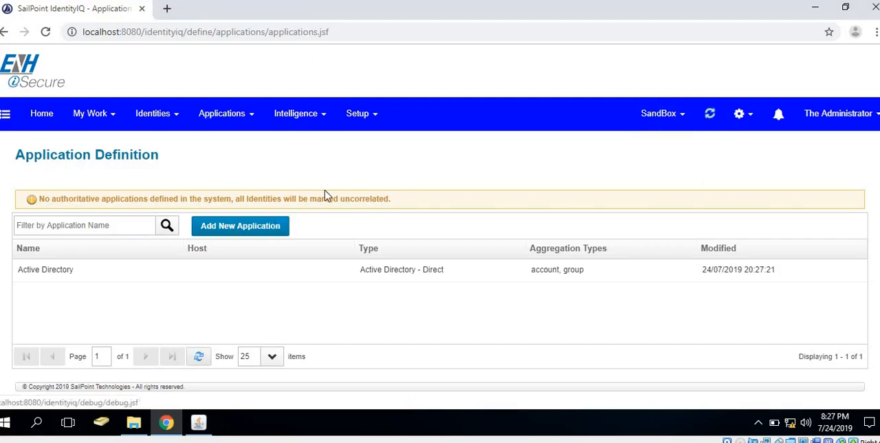
mouse_move(347, 180)
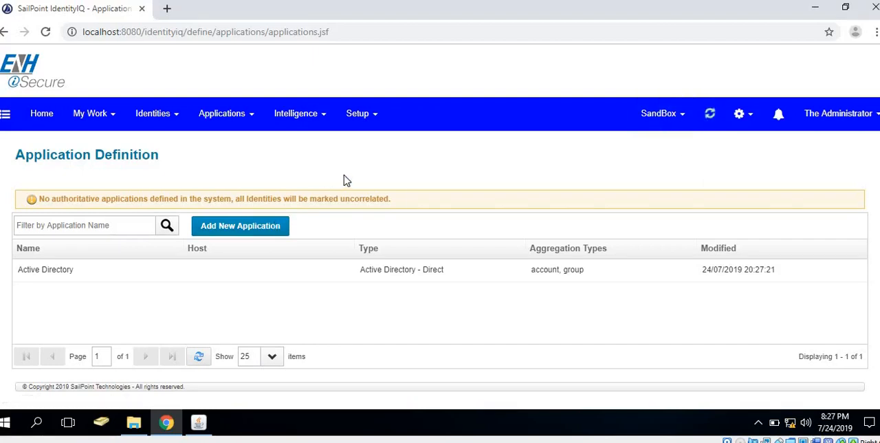
mouse_move(288, 185)
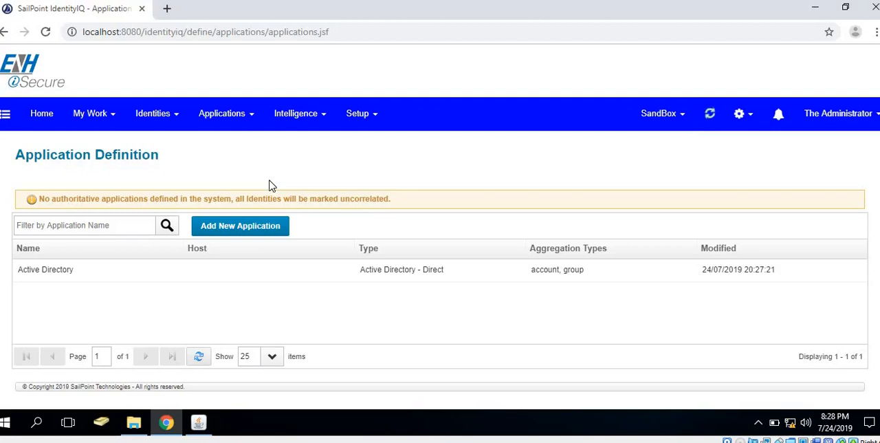
mouse_move(364, 181)
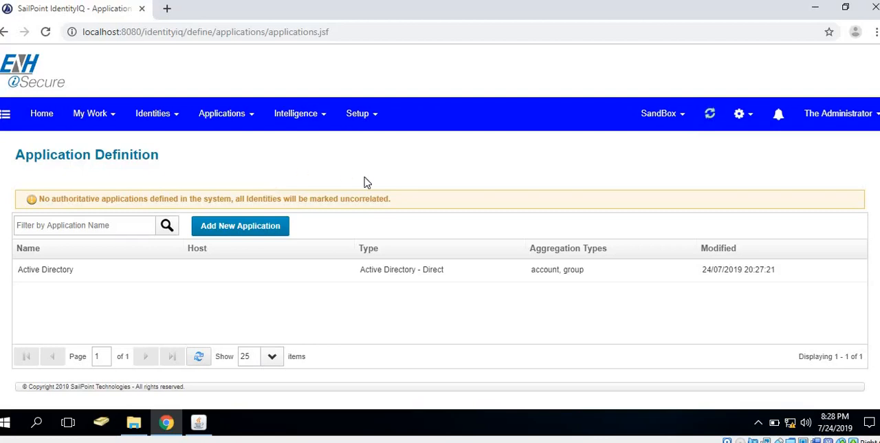
mouse_move(710, 113)
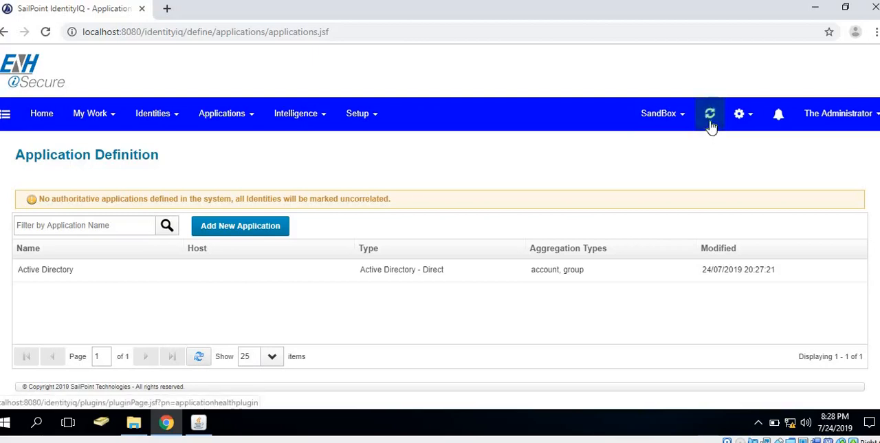
mouse_move(710, 131)
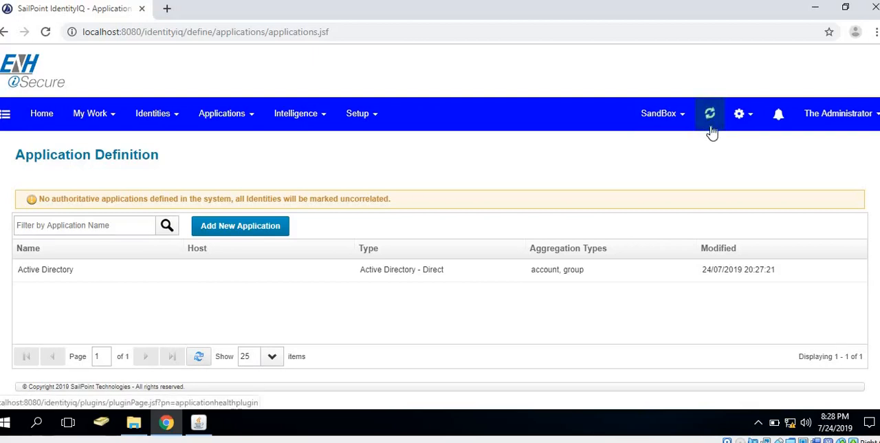
mouse_move(459, 178)
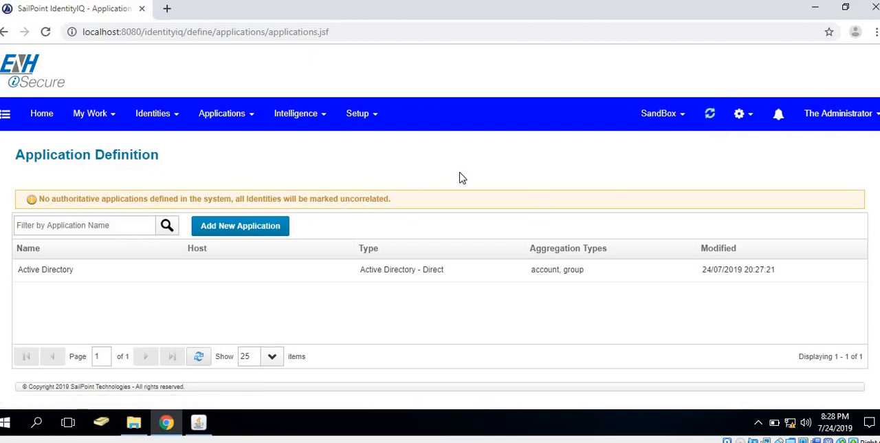
mouse_move(517, 176)
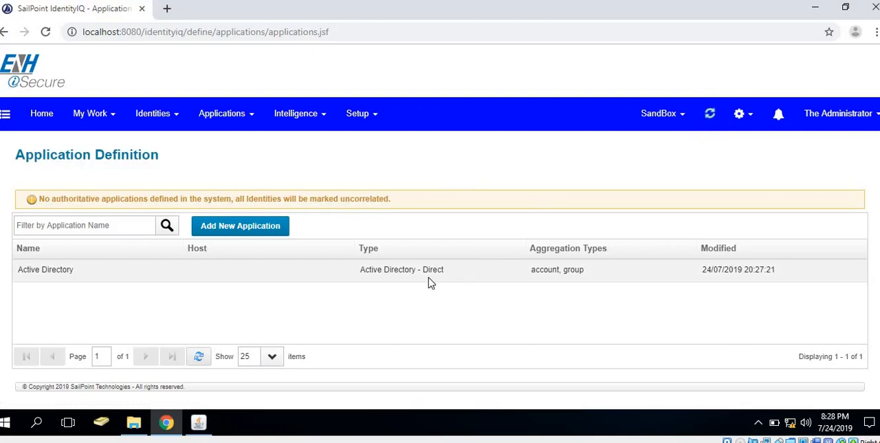
Reopen Active Directory's Configuration settings and save it unchanged, updating its modified time to 20:28:56
left_click(46, 268)
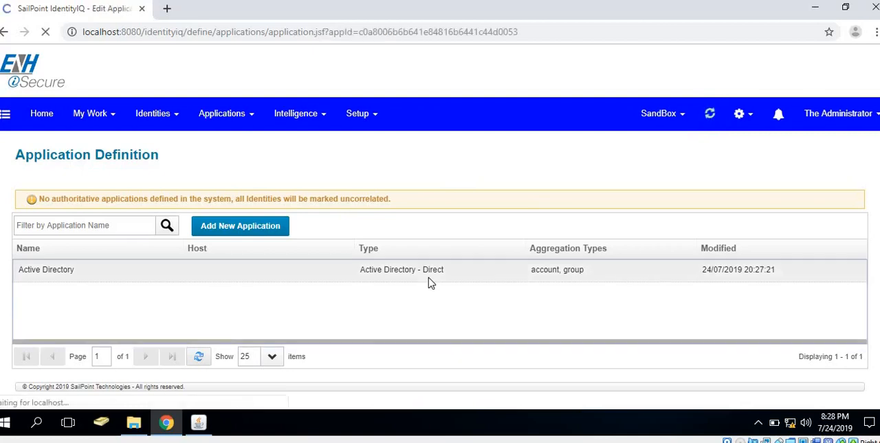
left_click(47, 268)
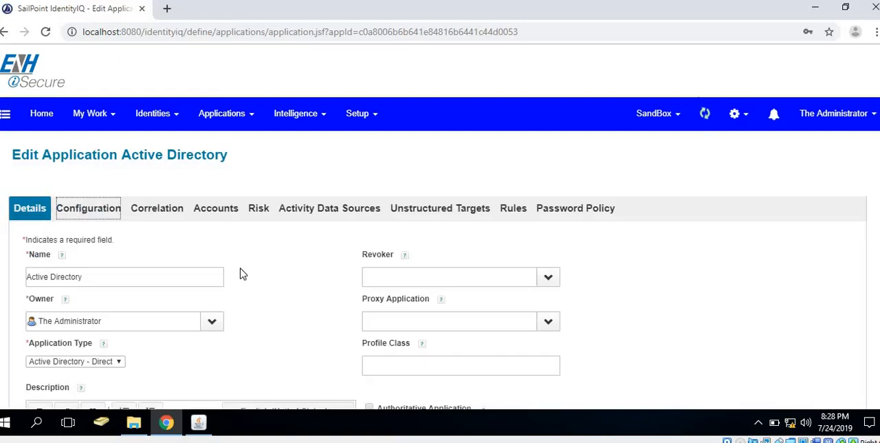
scroll("down", 3)
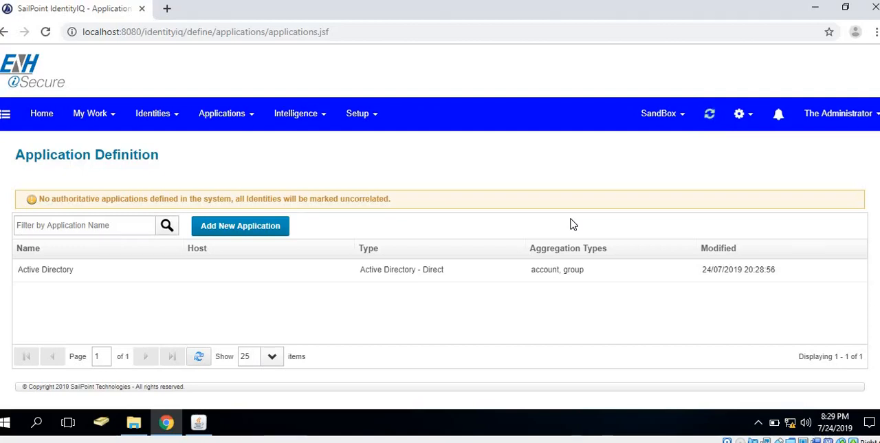
mouse_move(496, 300)
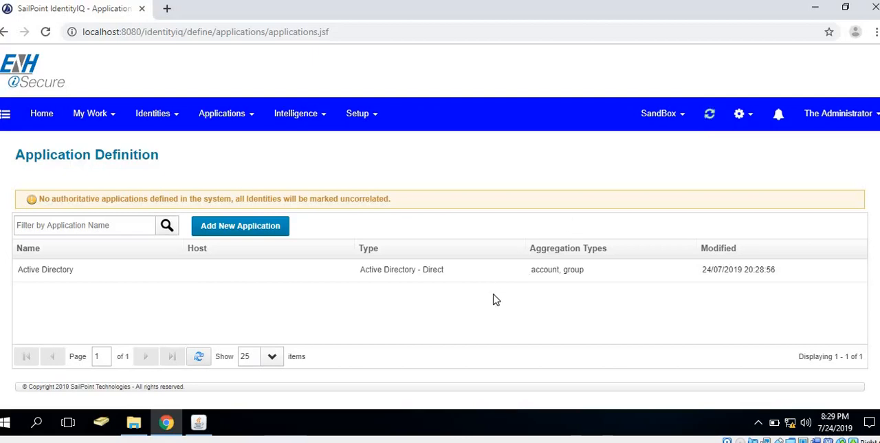